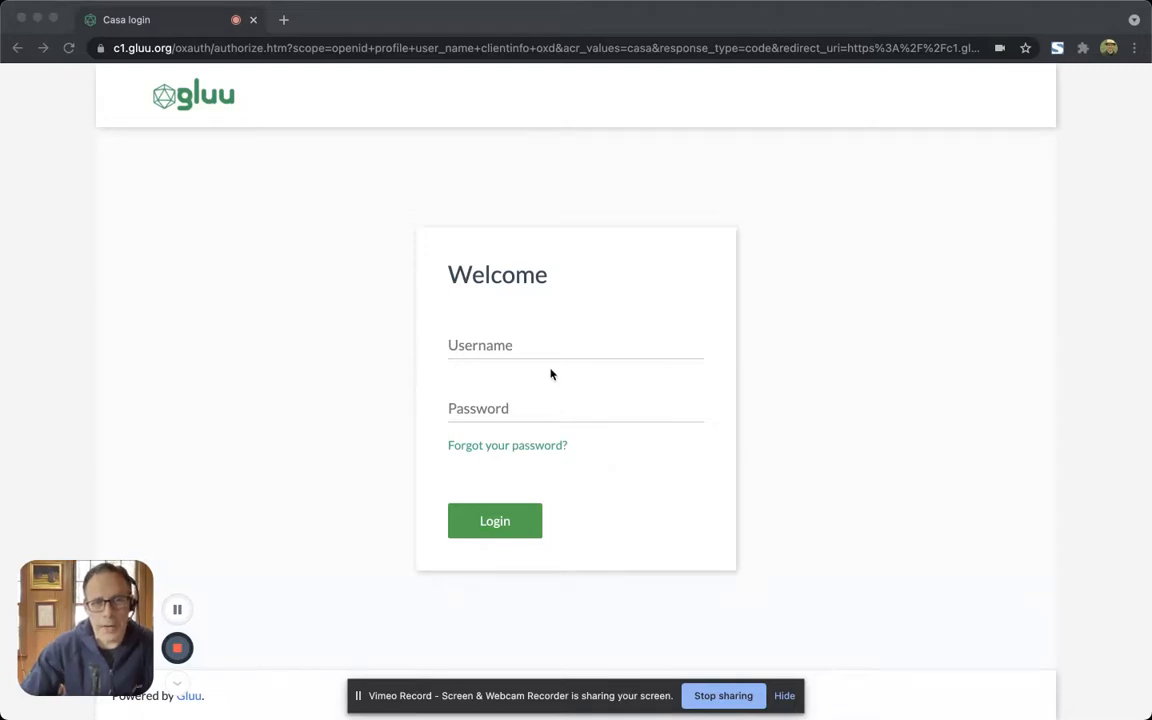
# - Sign in with username and password and land on the credentials dashboard
pyautogui.click(576, 344)
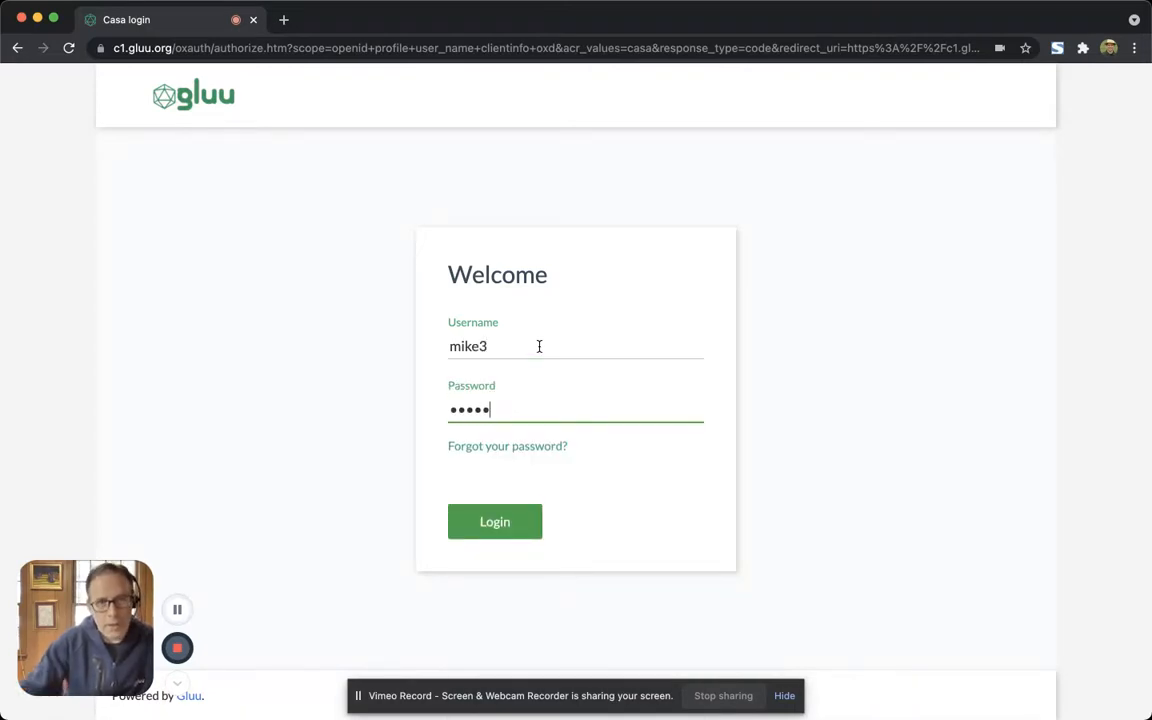
pyautogui.click(494, 520)
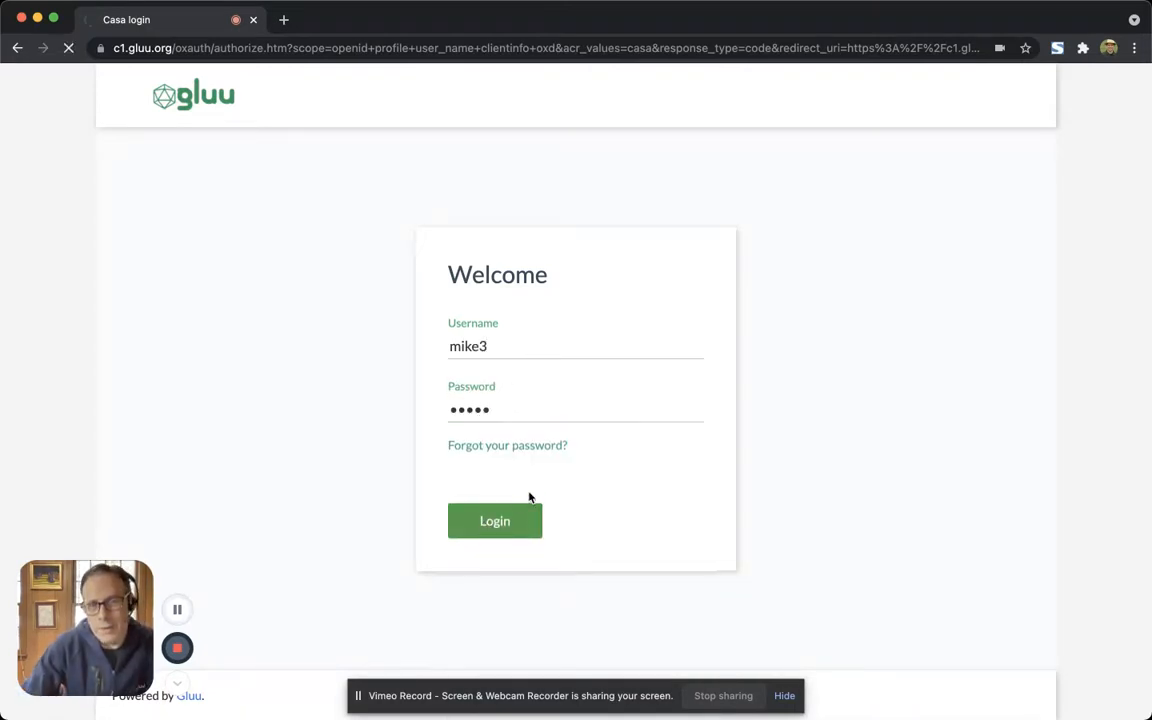
pyautogui.click(494, 520)
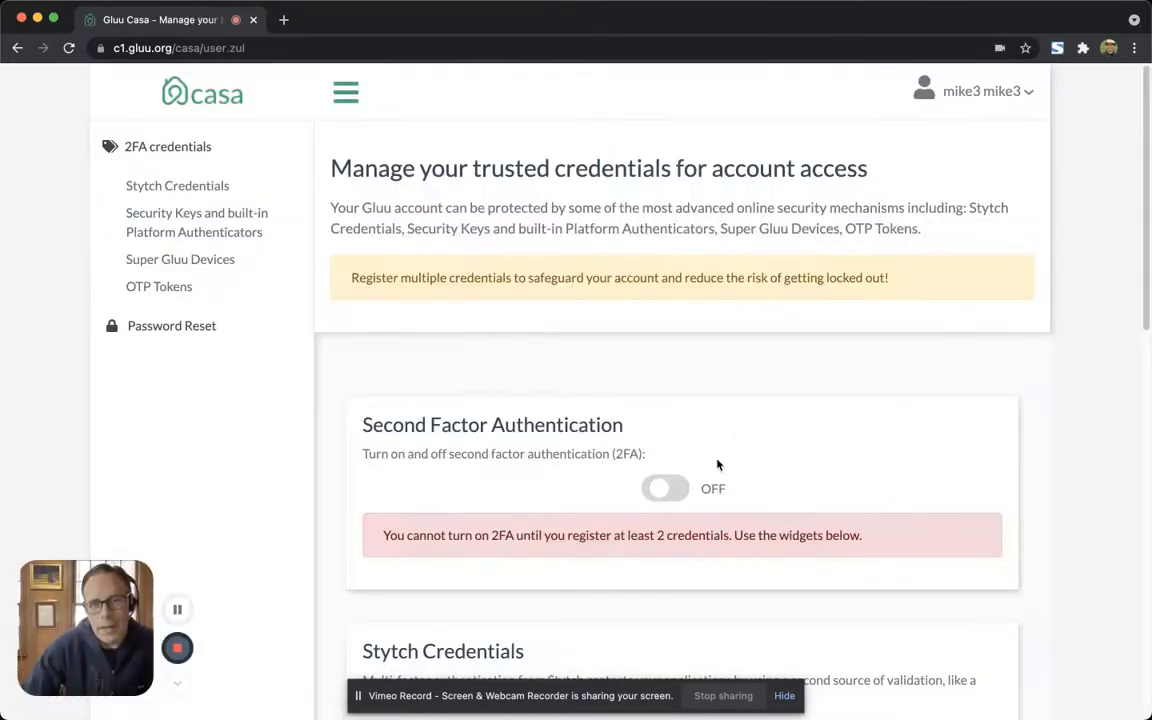
pyautogui.scroll(-3)
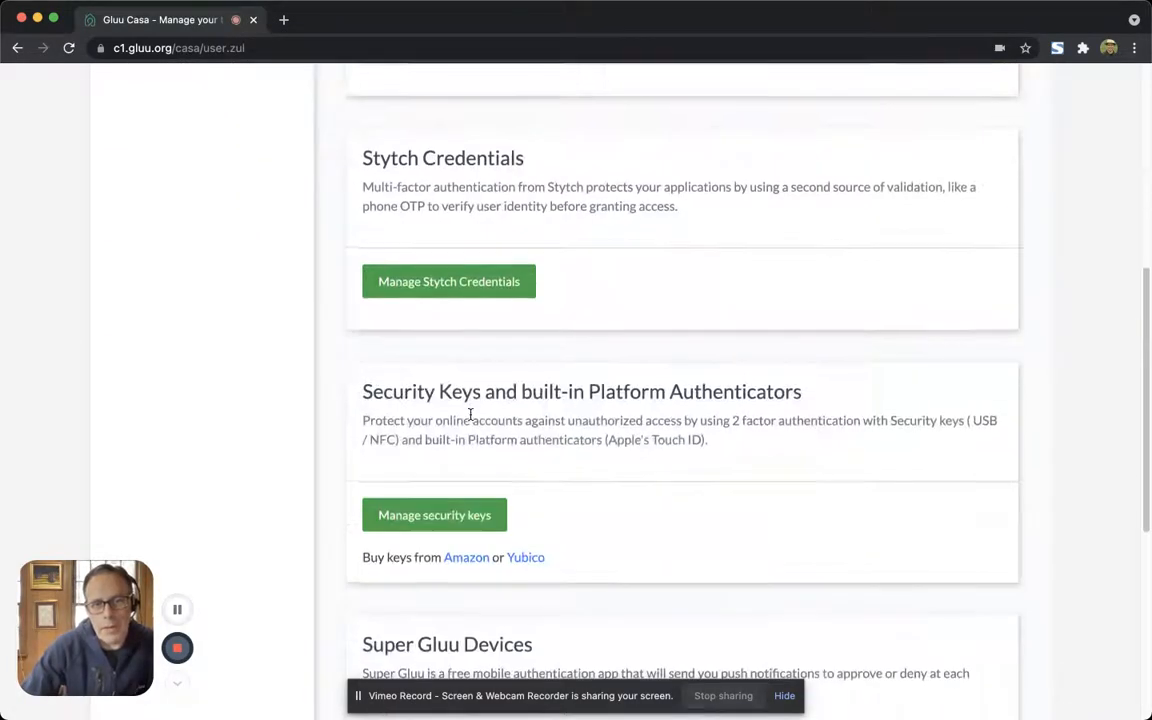
pyautogui.scroll(3)
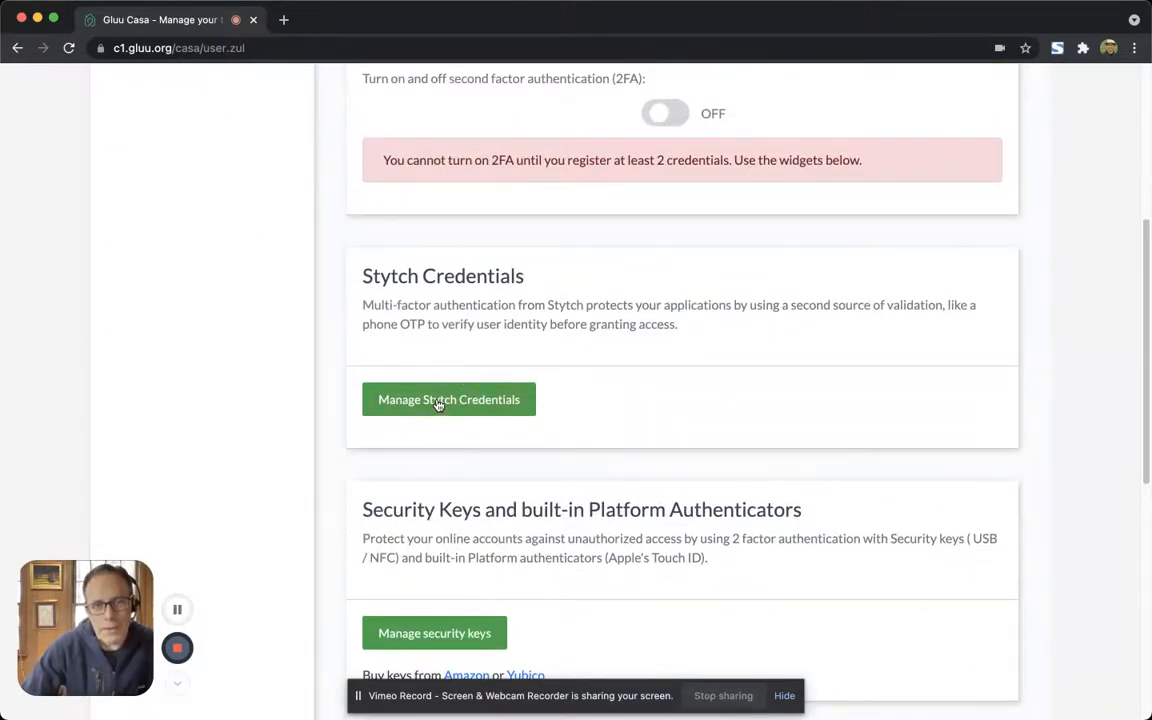
# - Enter the mobile phone number on the Stytch credentials page and request an SMS code
pyautogui.click(448, 400)
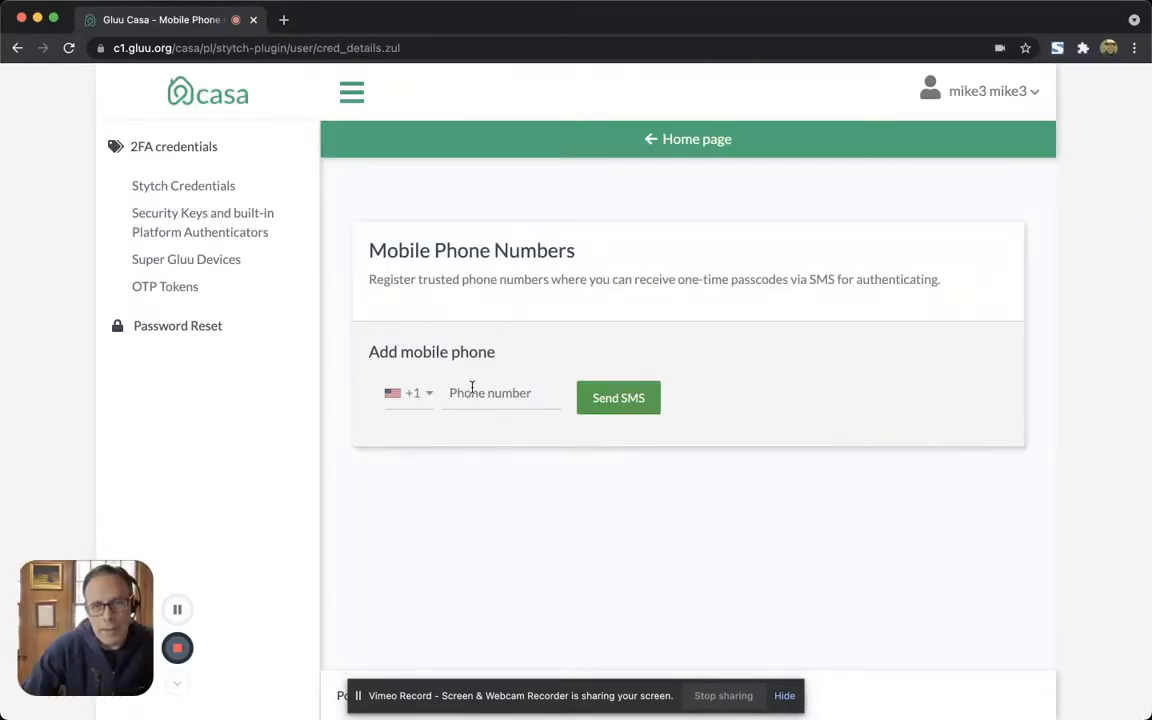
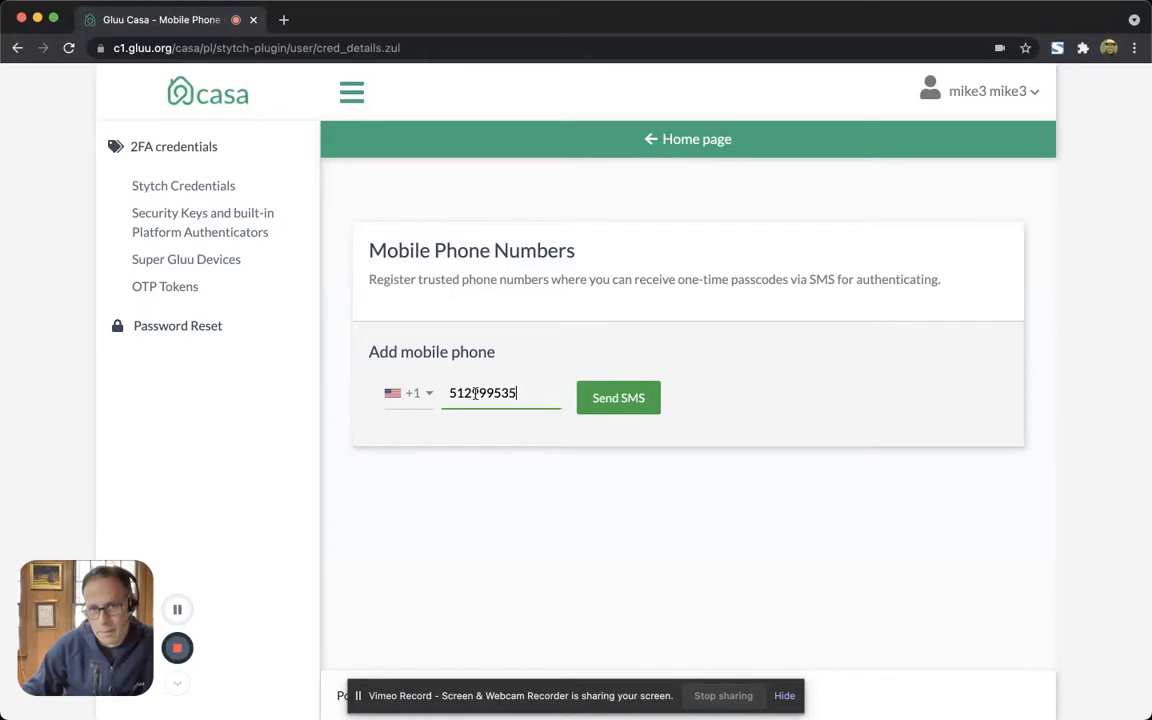
pyautogui.click(618, 396)
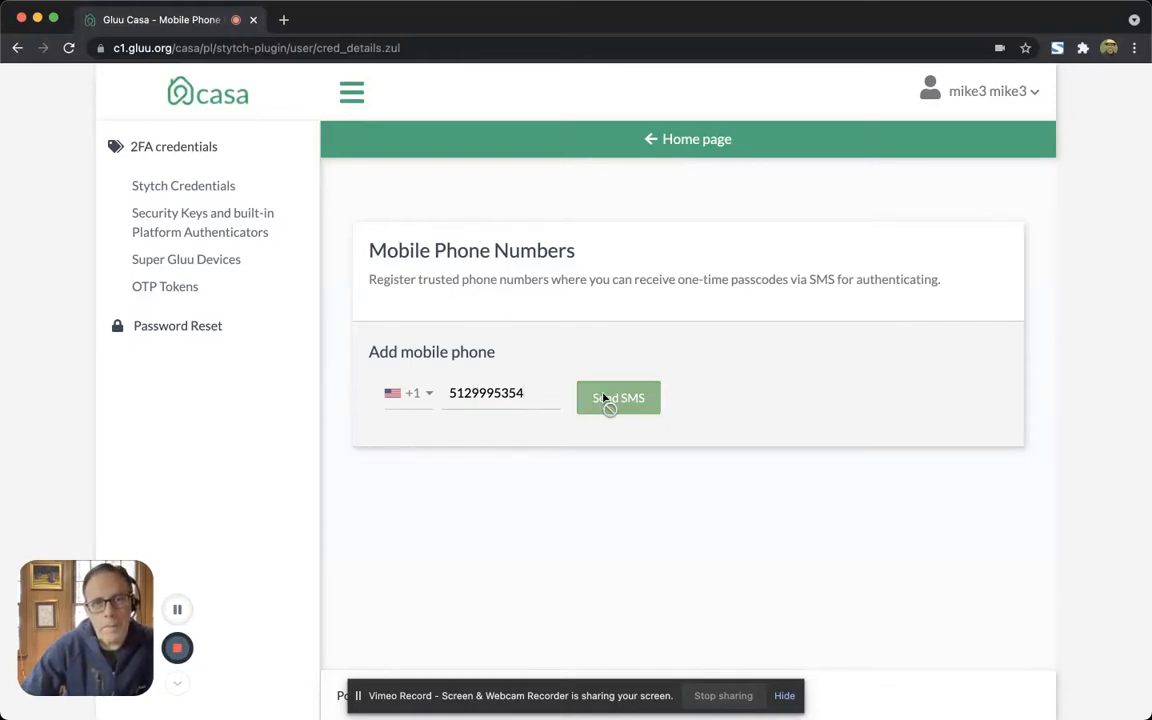
pyautogui.click(618, 396)
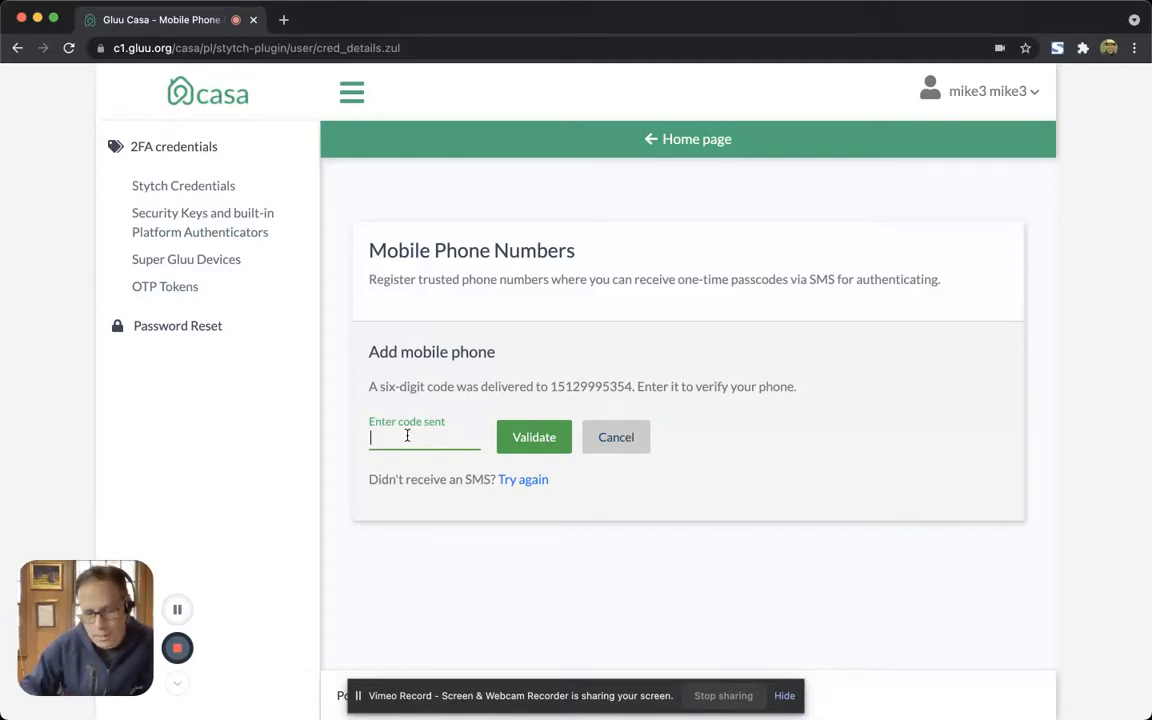
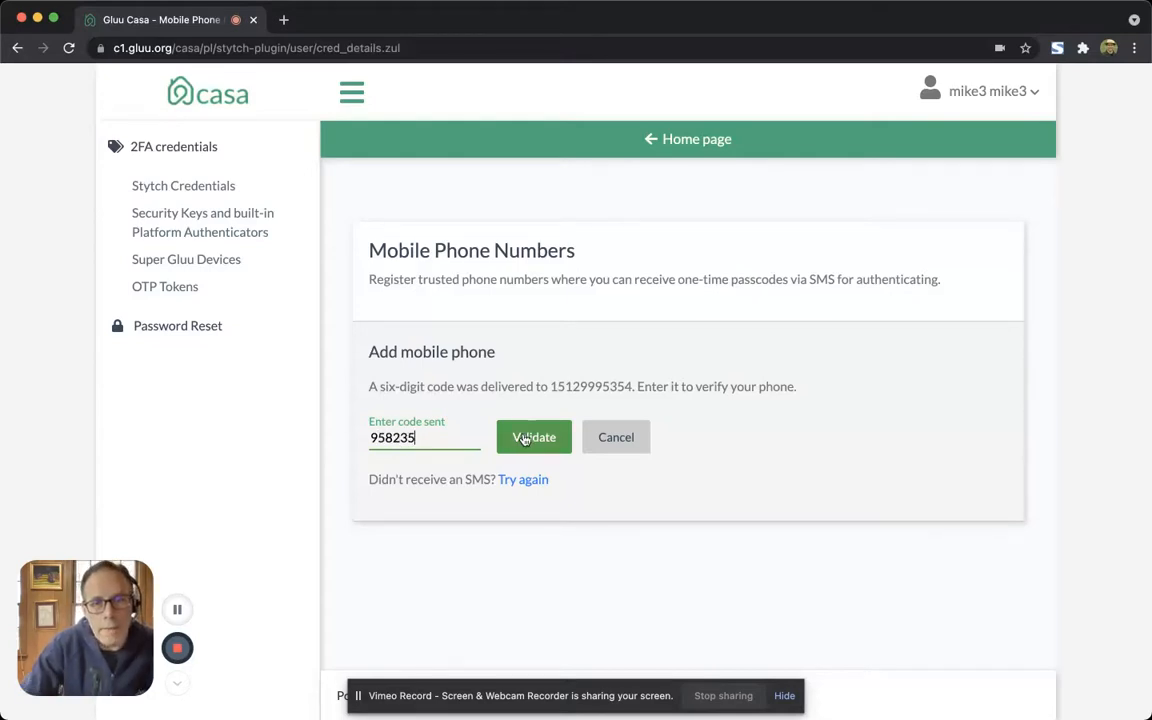
pyautogui.click(532, 436)
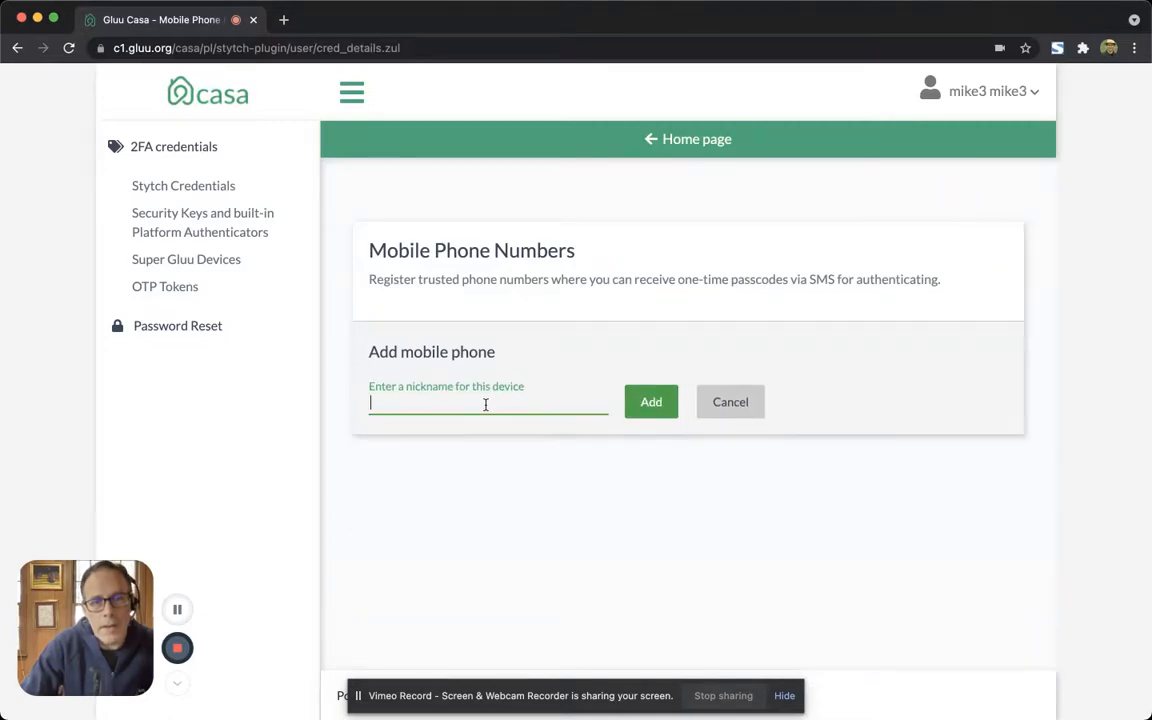
# - Nickname the verified phone 'Google Fi Phone' and add it as a credential
pyautogui.write('Gooogle')
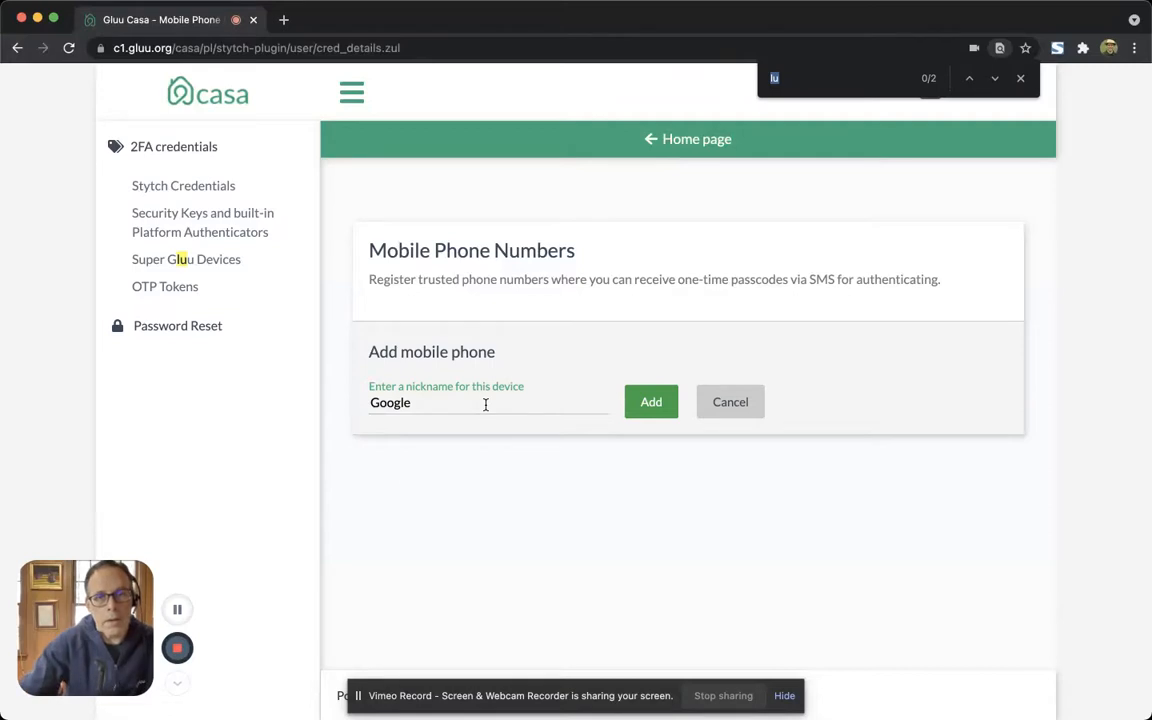
pyautogui.write('Fo')
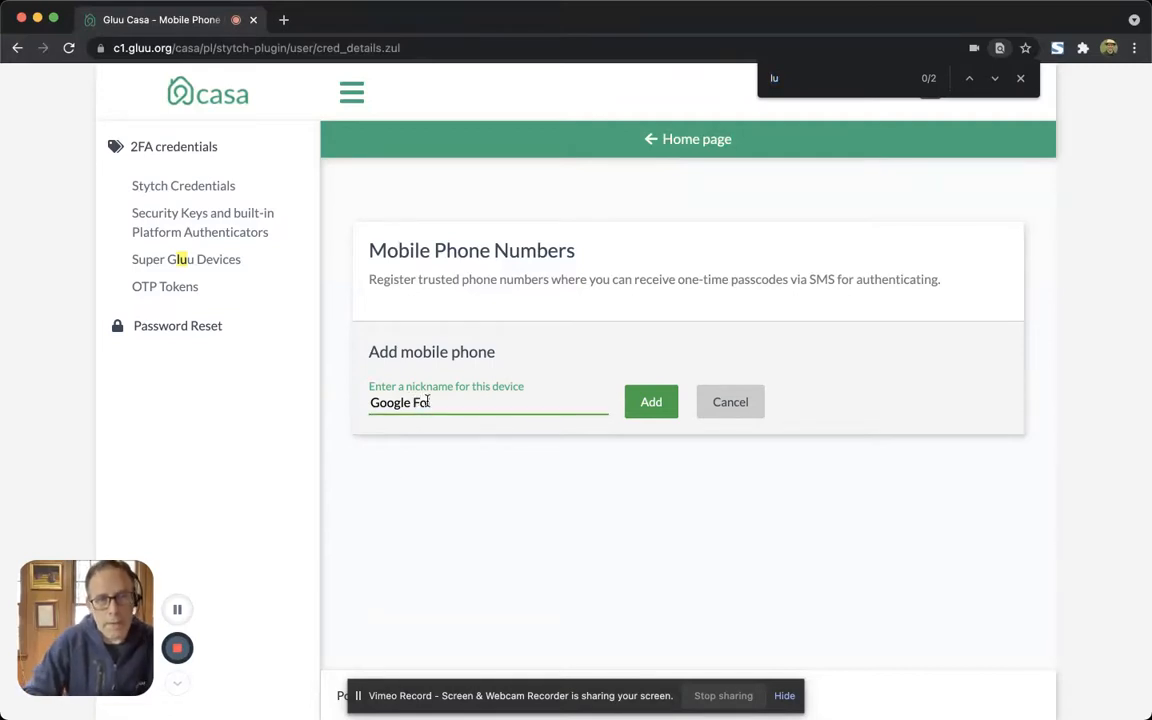
pyautogui.write('i Phone')
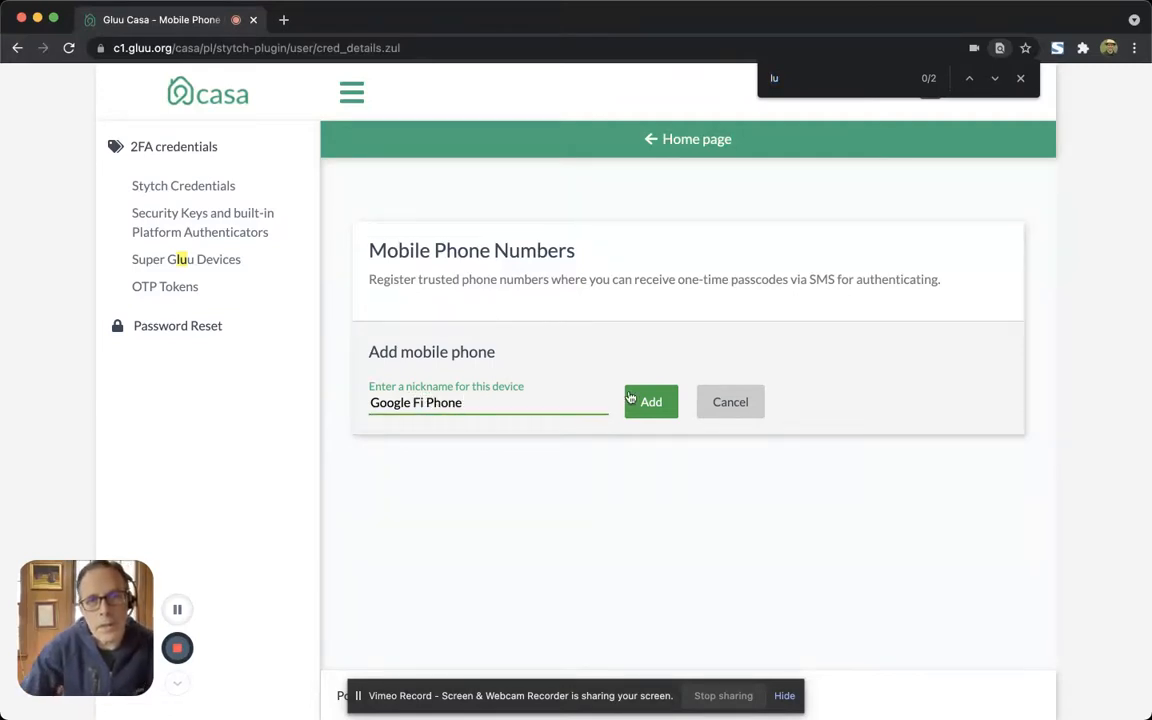
pyautogui.click(652, 400)
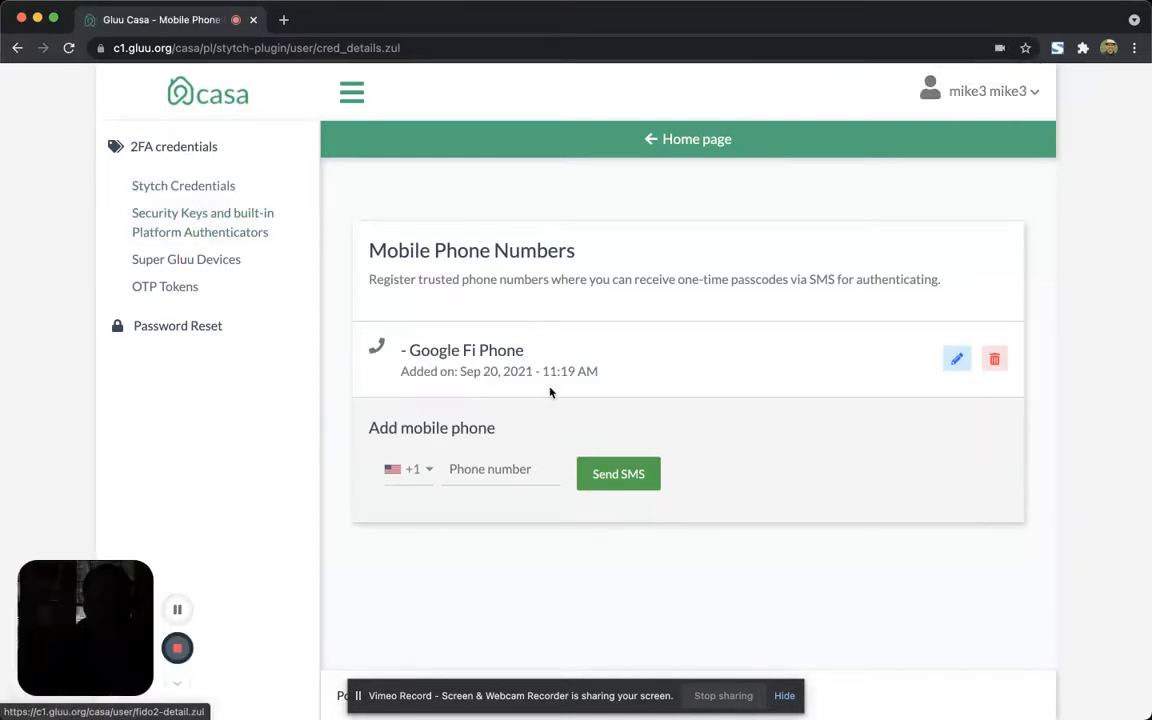
pyautogui.moveTo(448, 370)
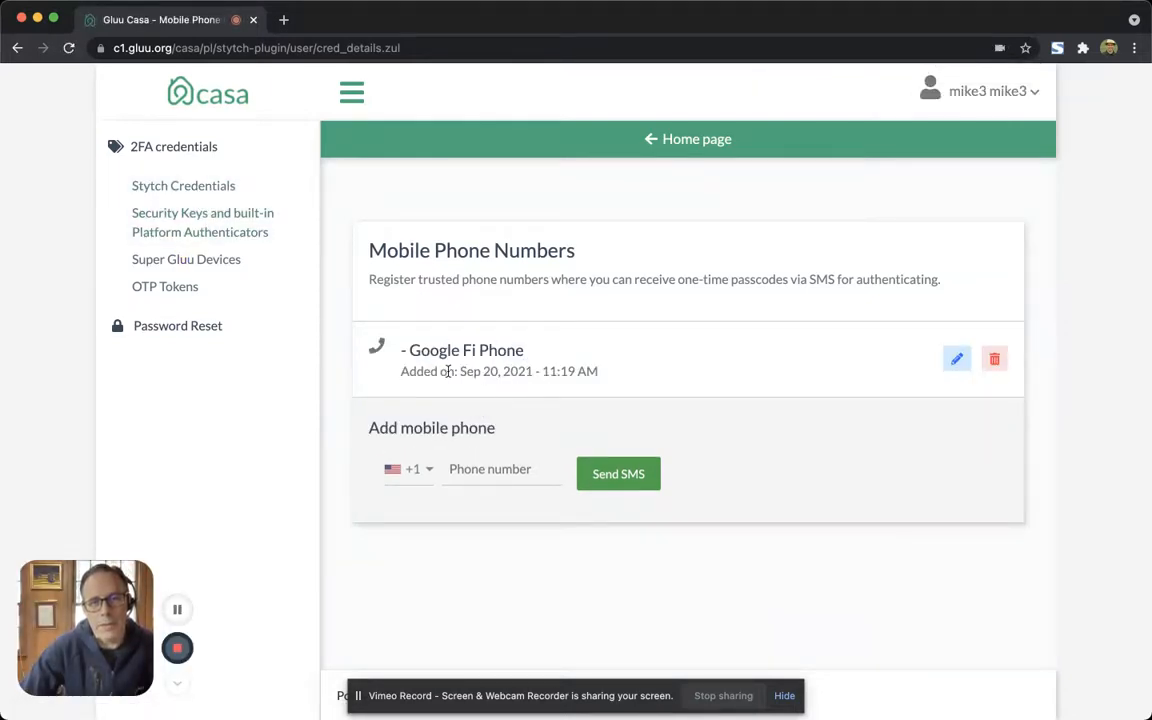
pyautogui.moveTo(186, 260)
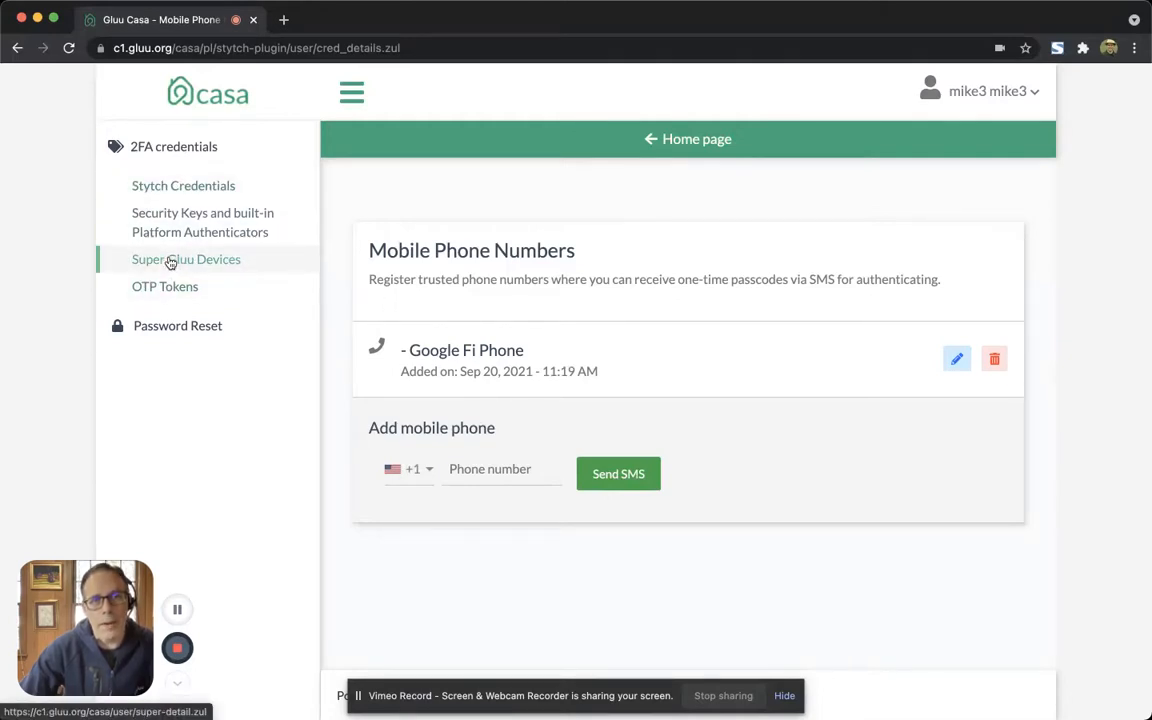
# - Go to the Security Keys and built-in Platform Authenticators page
pyautogui.click(202, 222)
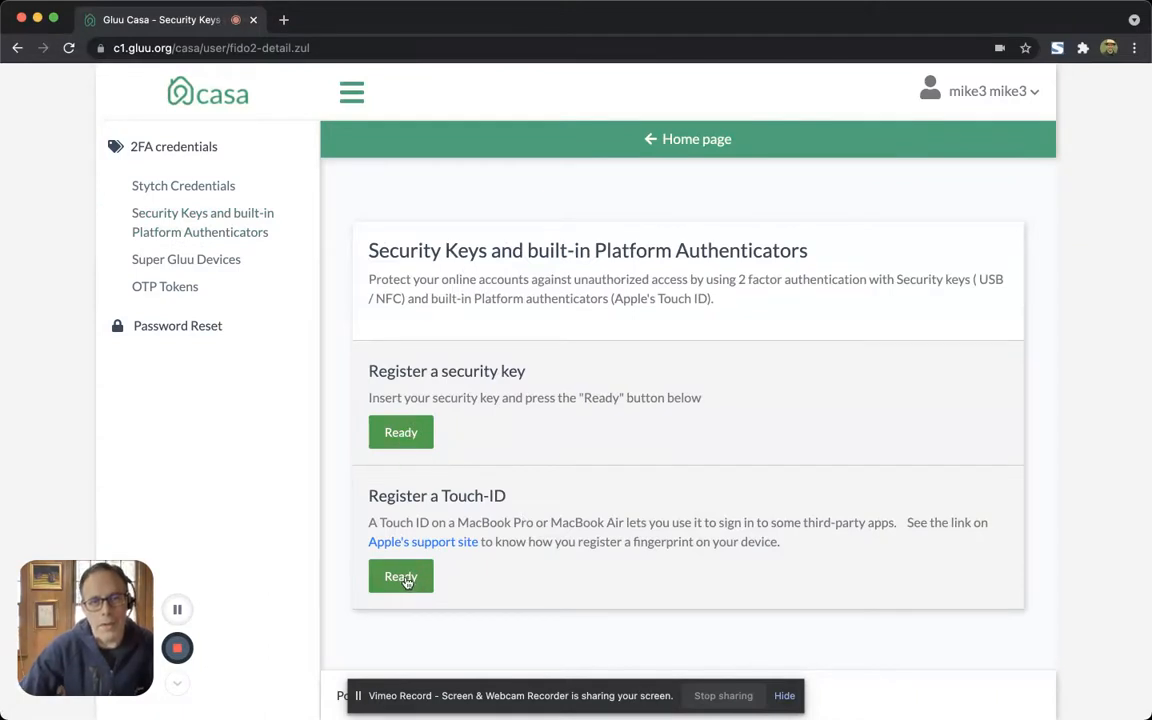
# - Register a hardware security key and save it with the nickname 'Hyp'
pyautogui.click(400, 432)
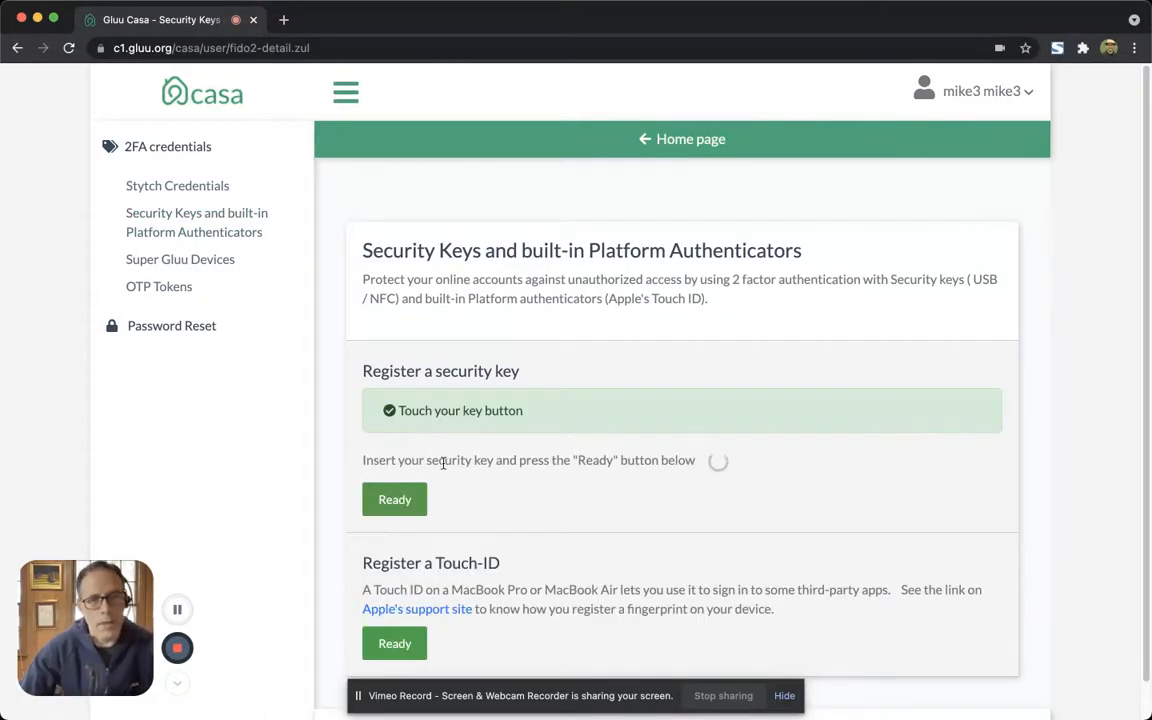
pyautogui.click(394, 500)
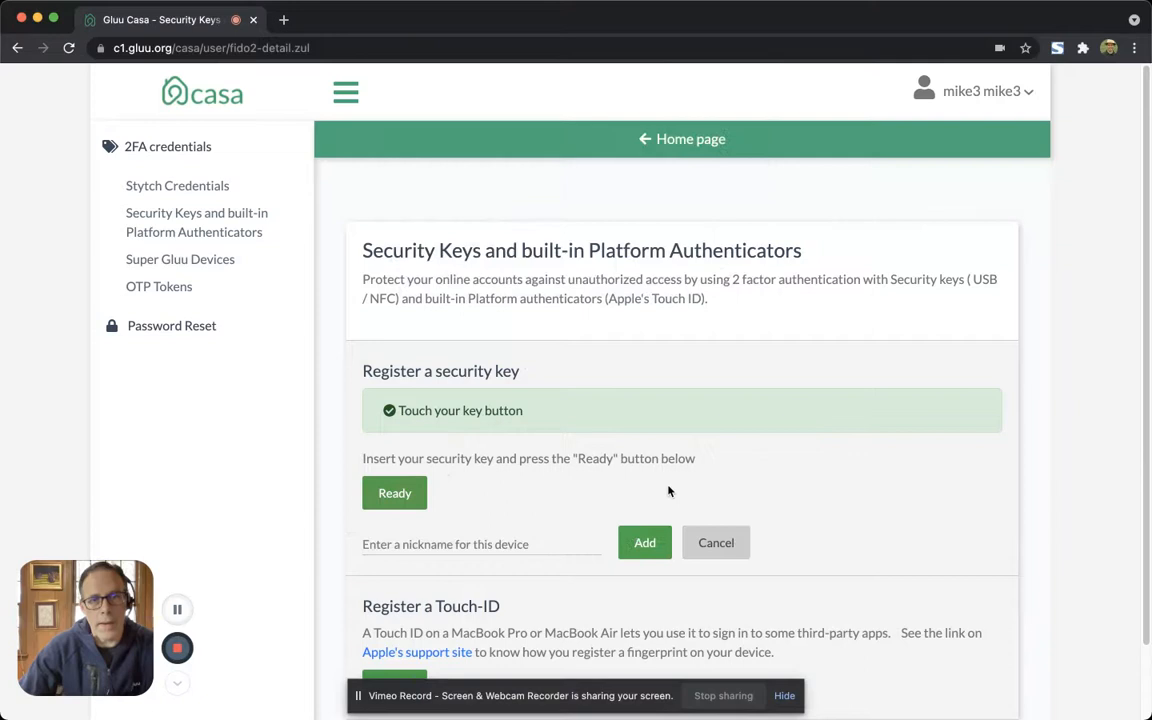
pyautogui.write('Hyp')
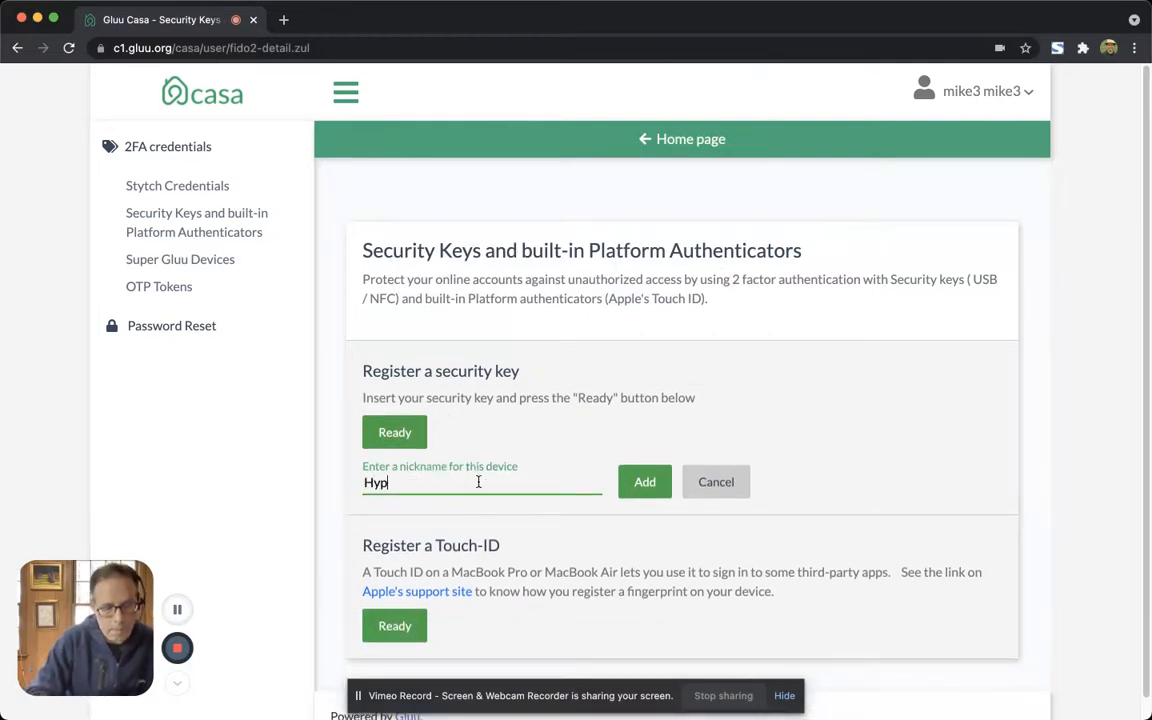
pyautogui.click(644, 480)
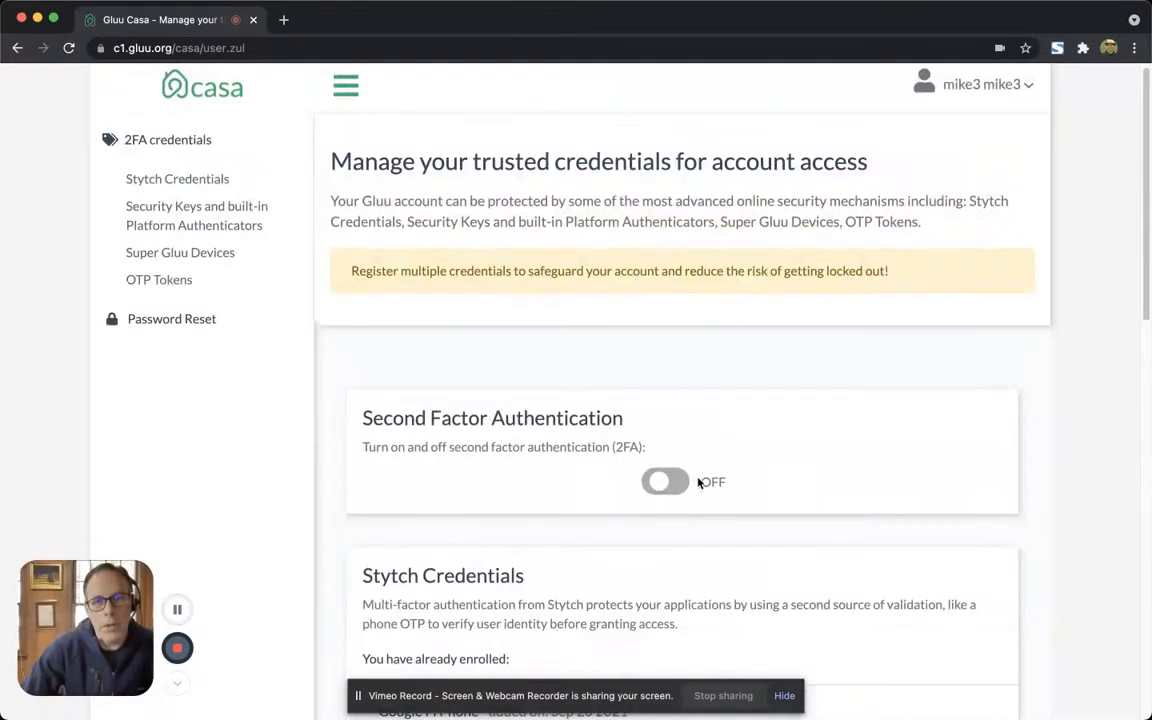
# - Turn second factor authentication on, then log out of the account
pyautogui.click(666, 480)
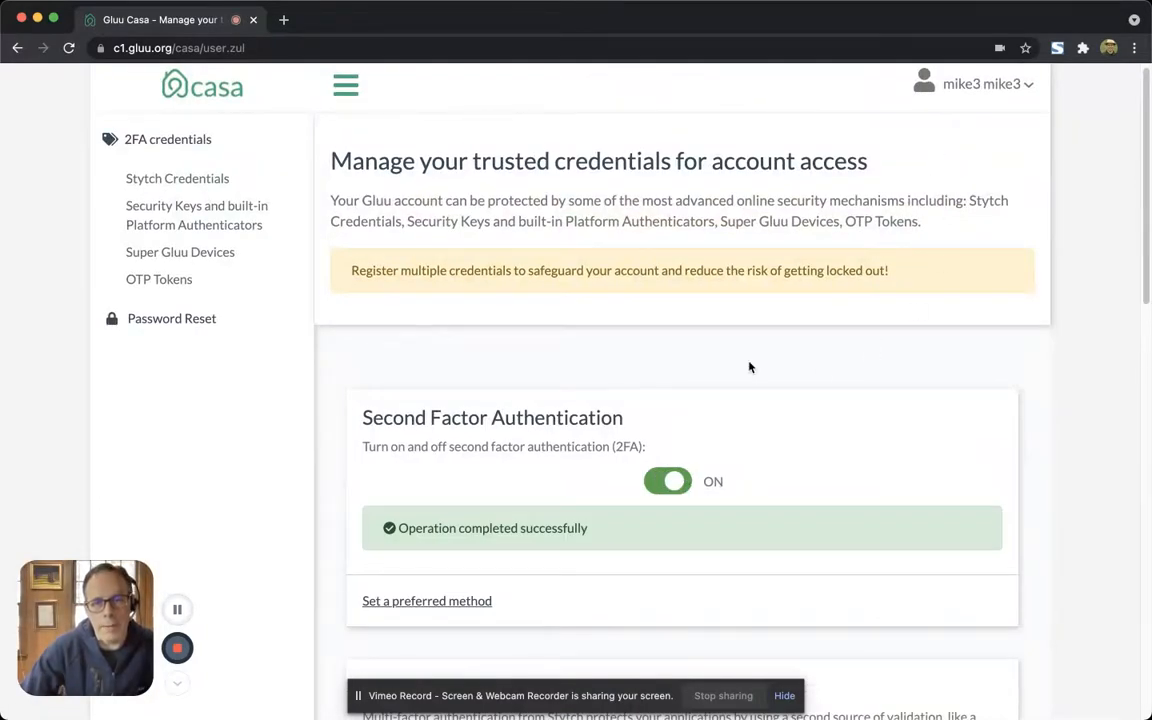
pyautogui.click(982, 84)
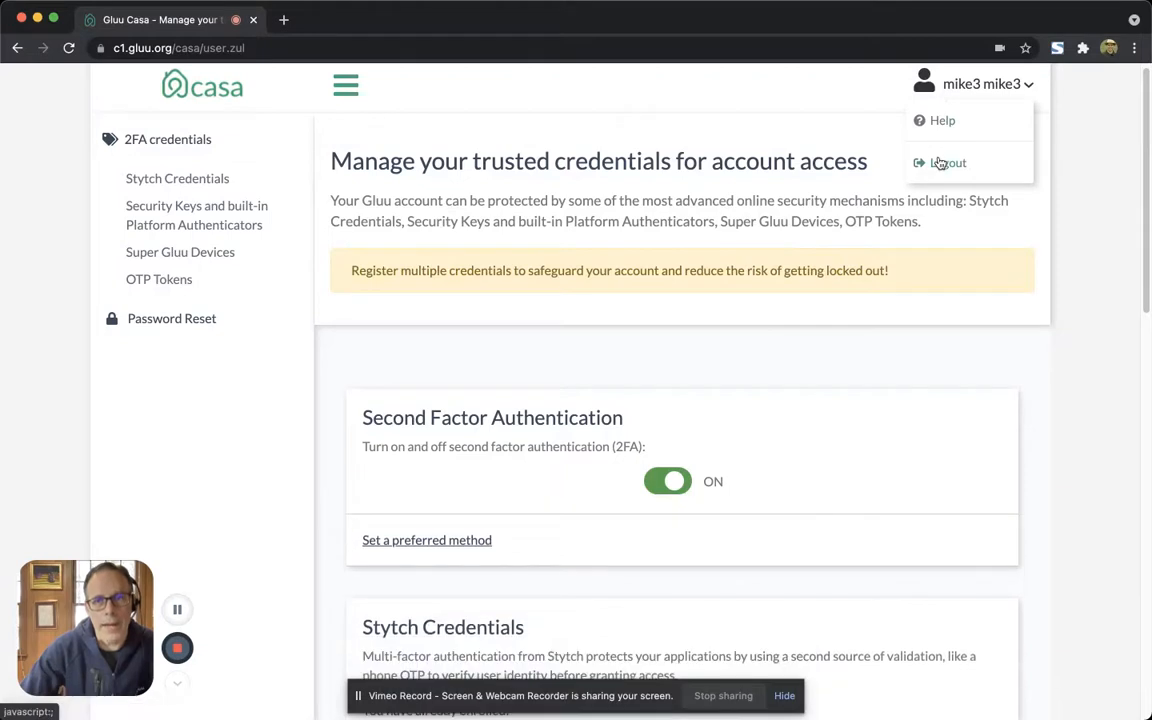
pyautogui.click(948, 162)
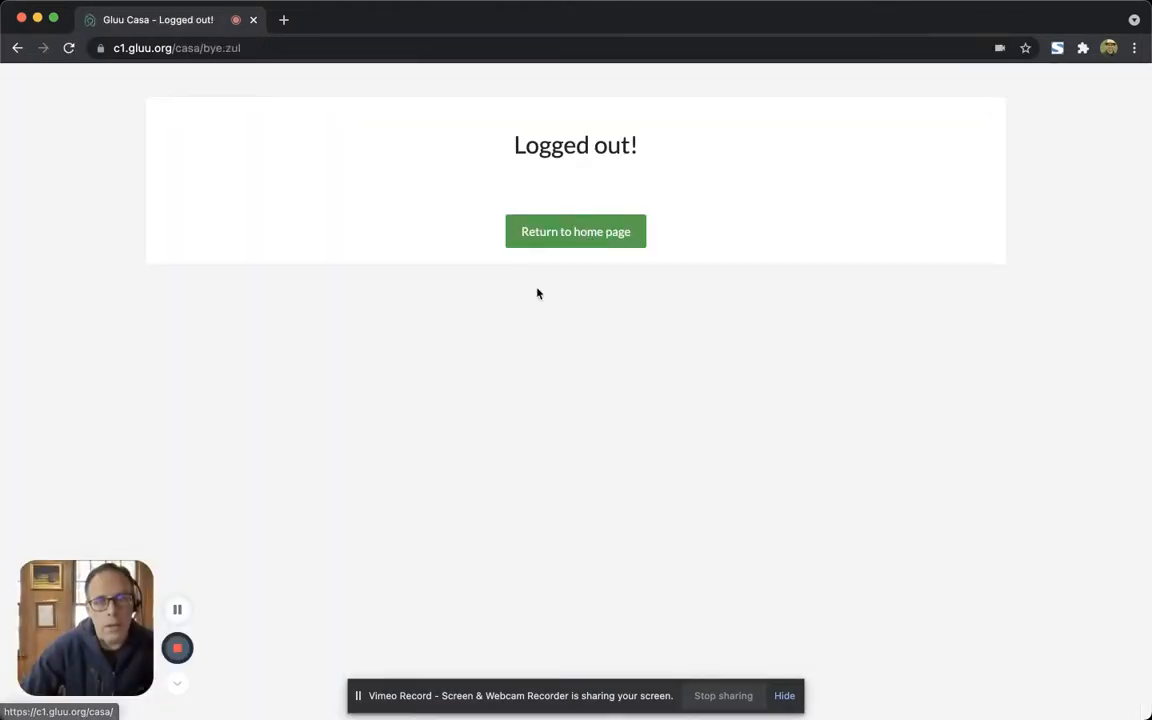
# - Return to the login page and submit username mike3 with its password
pyautogui.click(576, 232)
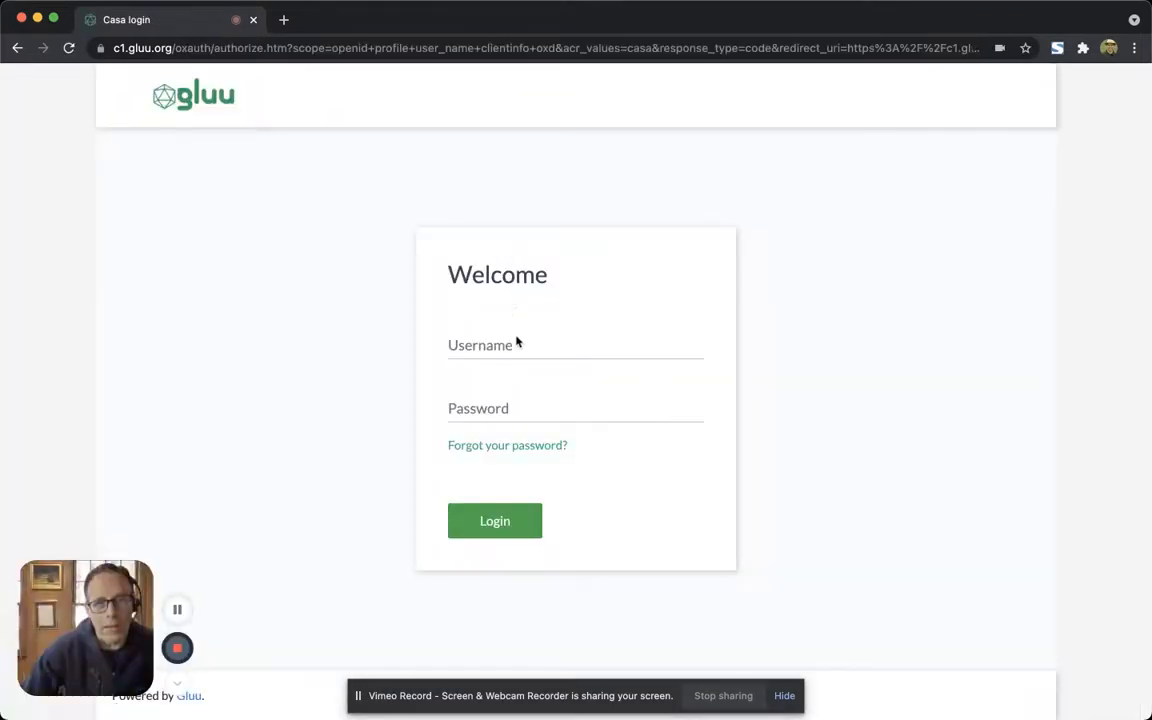
pyautogui.write('mike3')
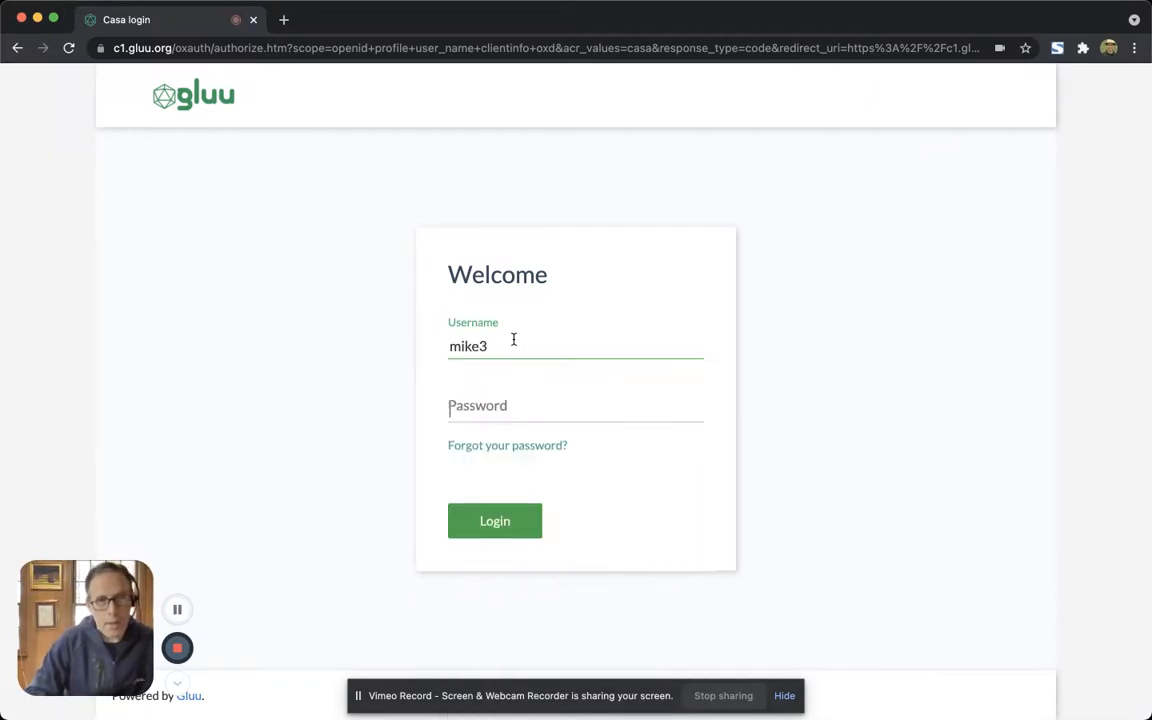
pyautogui.write('•••••')
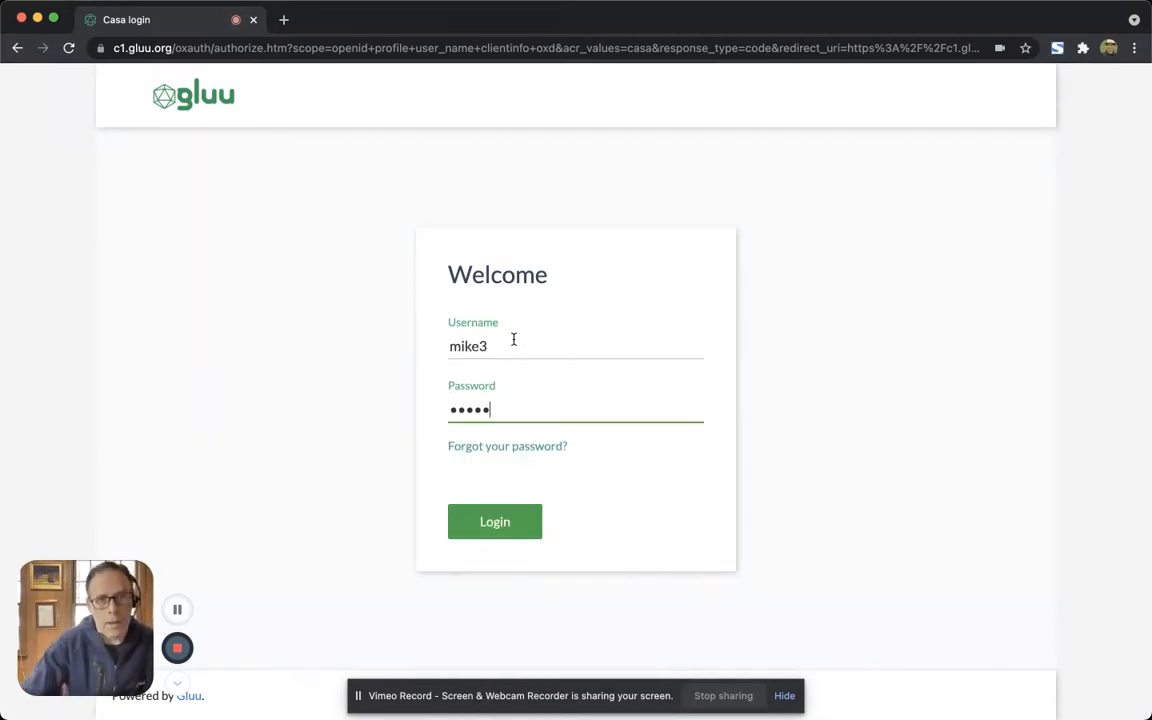
pyautogui.click(494, 520)
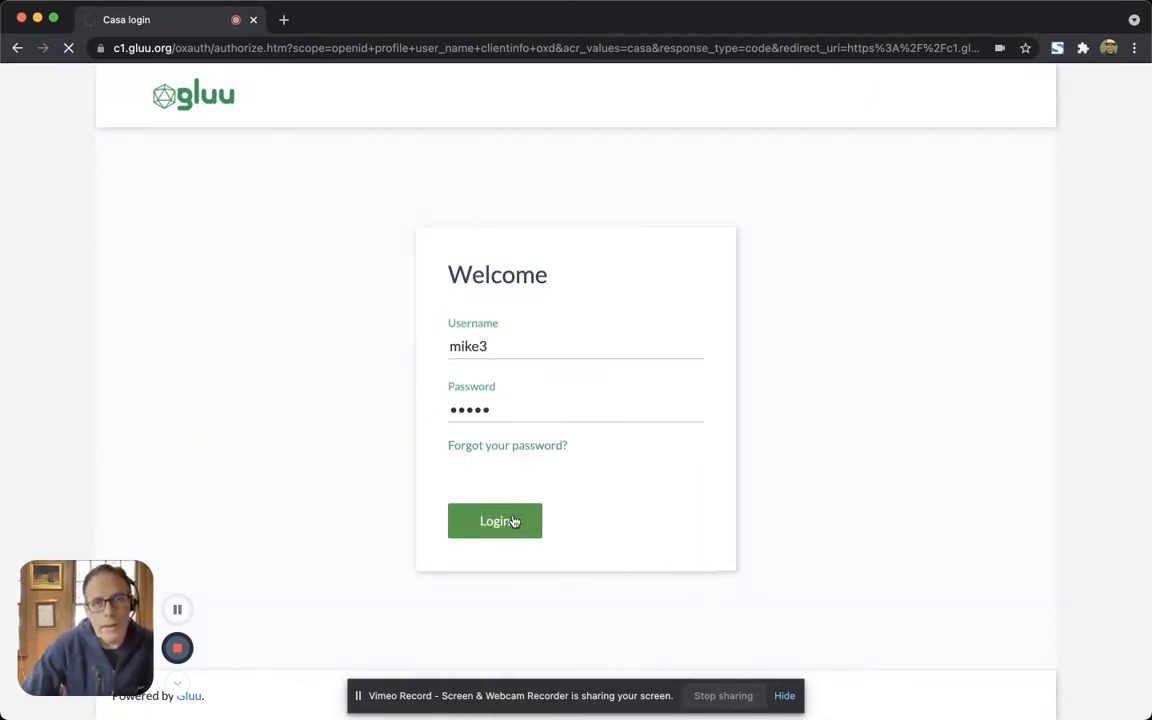
pyautogui.click(494, 520)
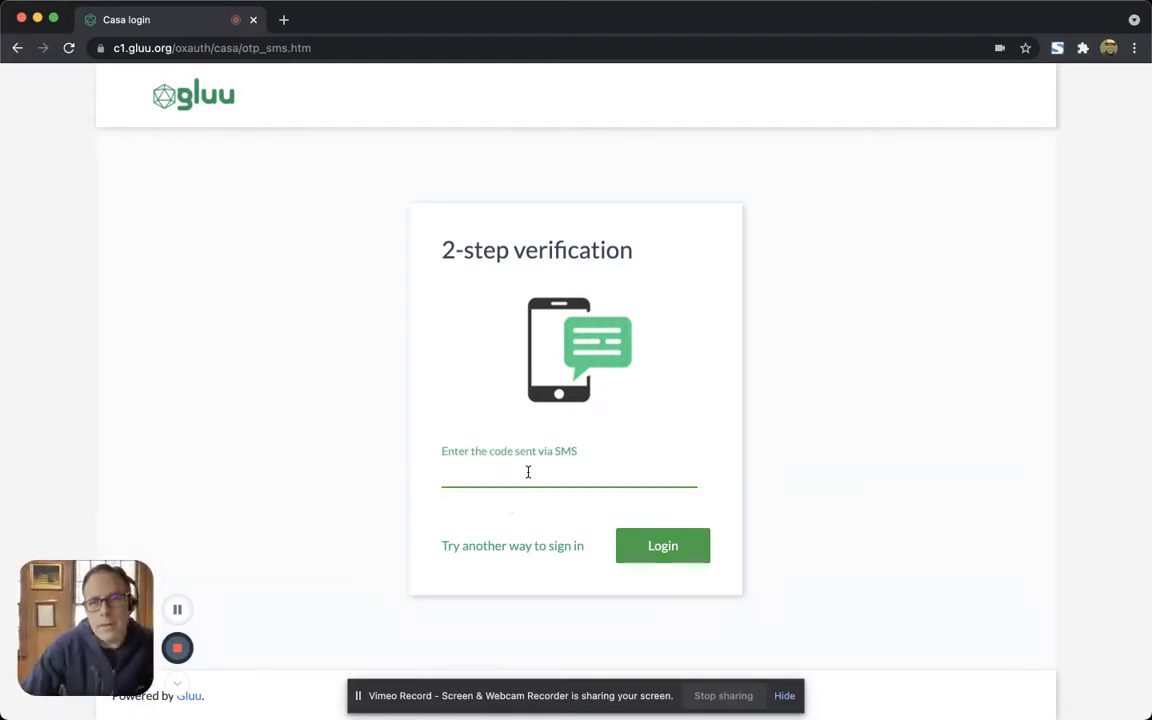
pyautogui.moveTo(750, 470)
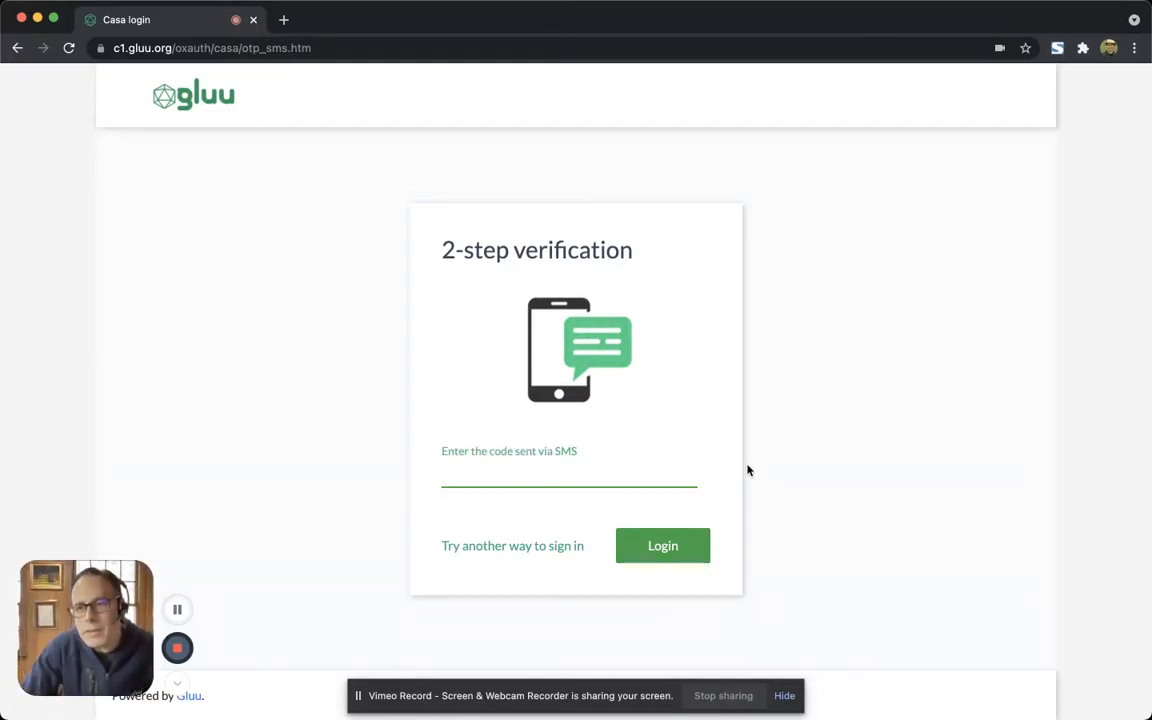
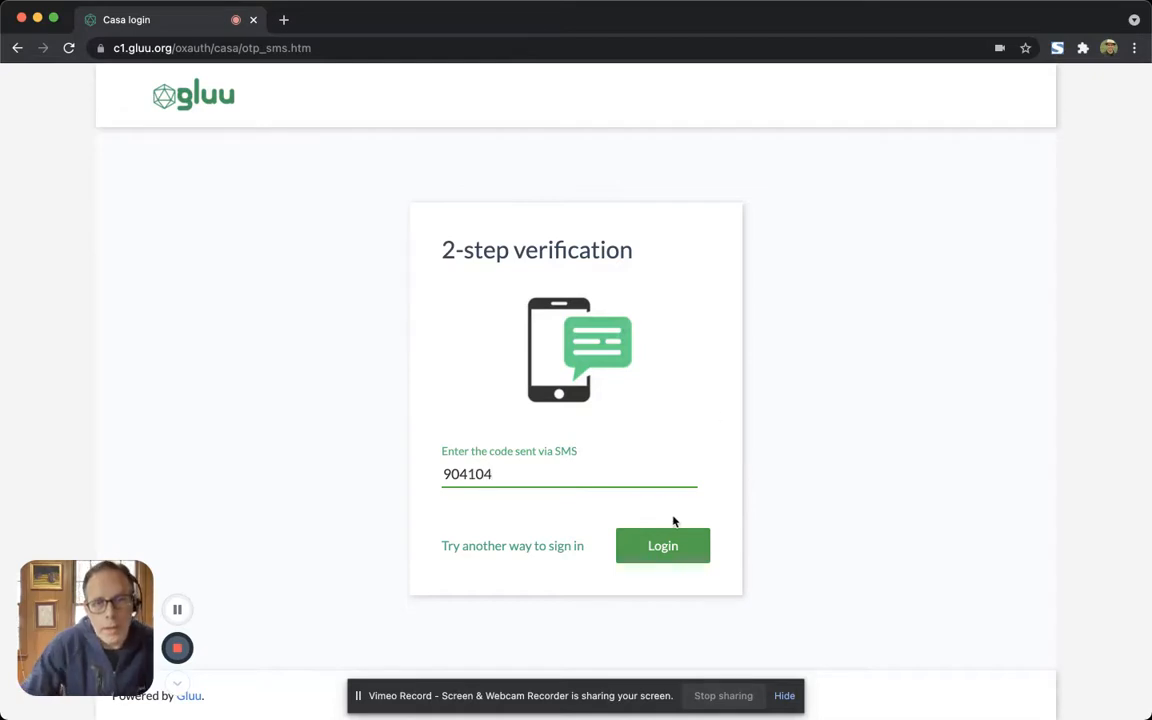
pyautogui.click(662, 544)
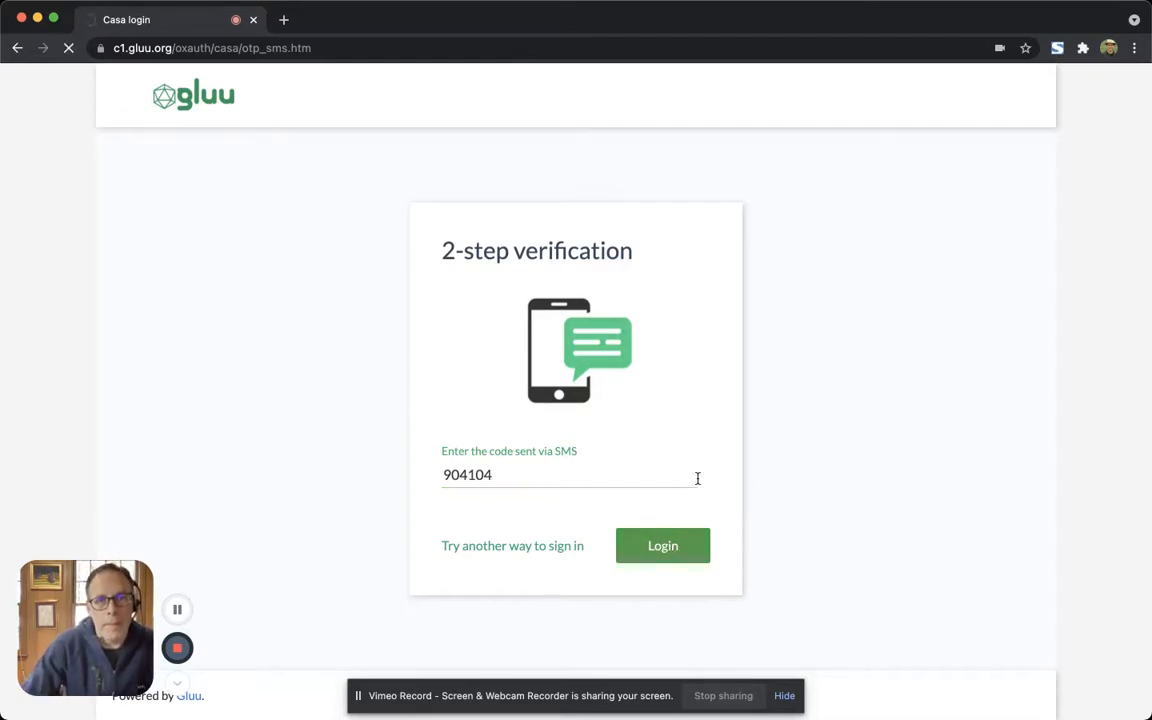
pyautogui.click(662, 544)
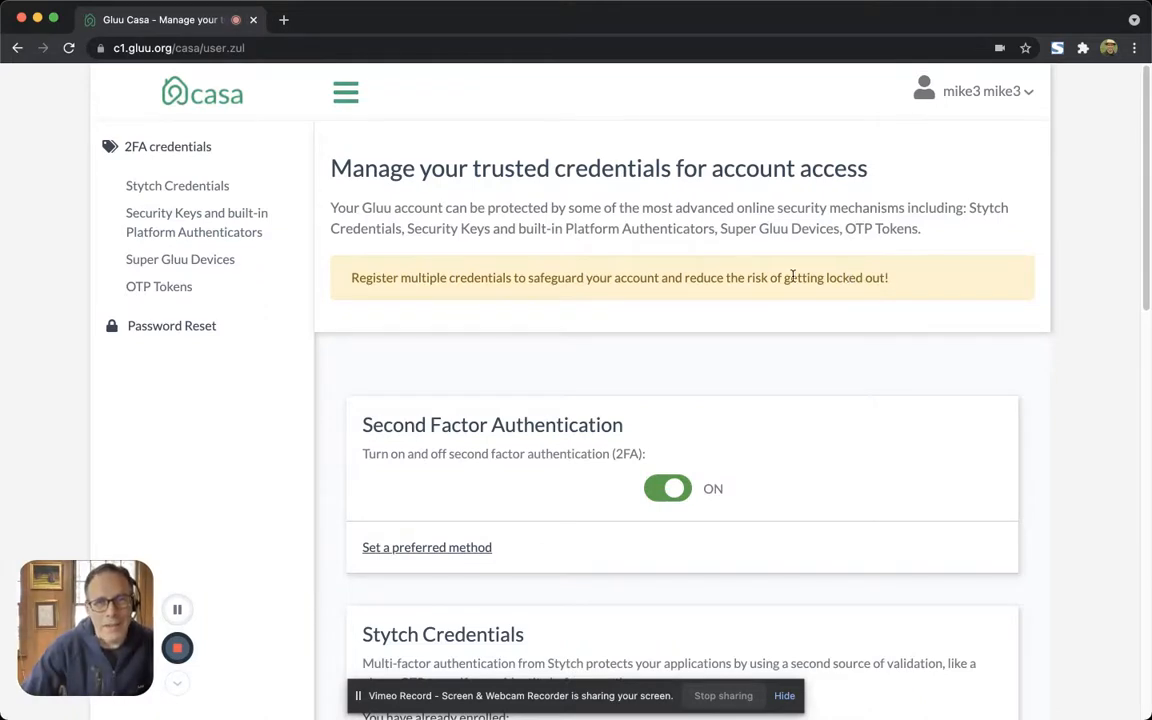
pyautogui.moveTo(744, 264)
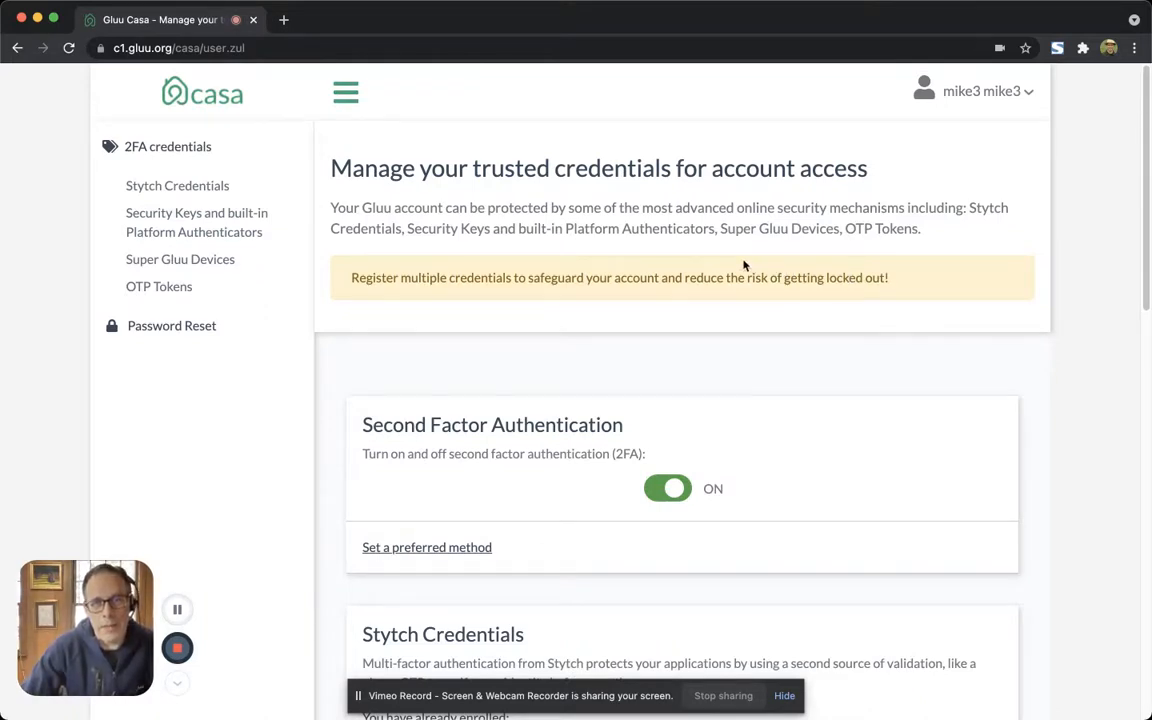
pyautogui.moveTo(756, 250)
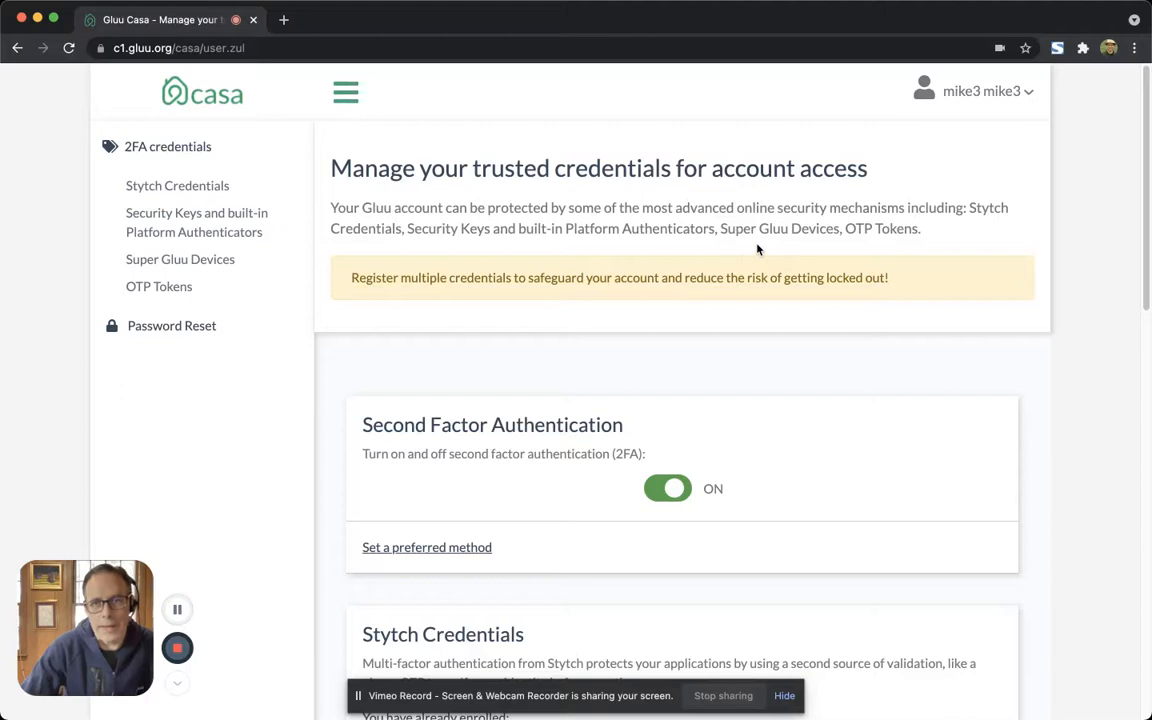
pyautogui.moveTo(424, 296)
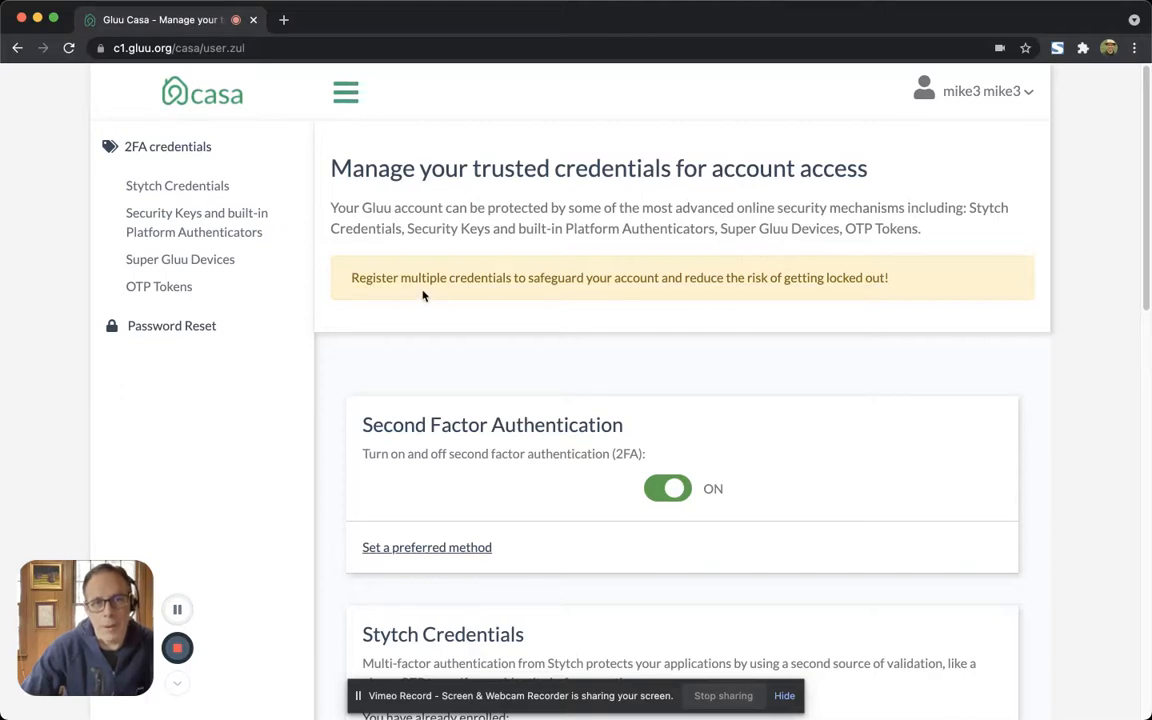
pyautogui.moveTo(316, 318)
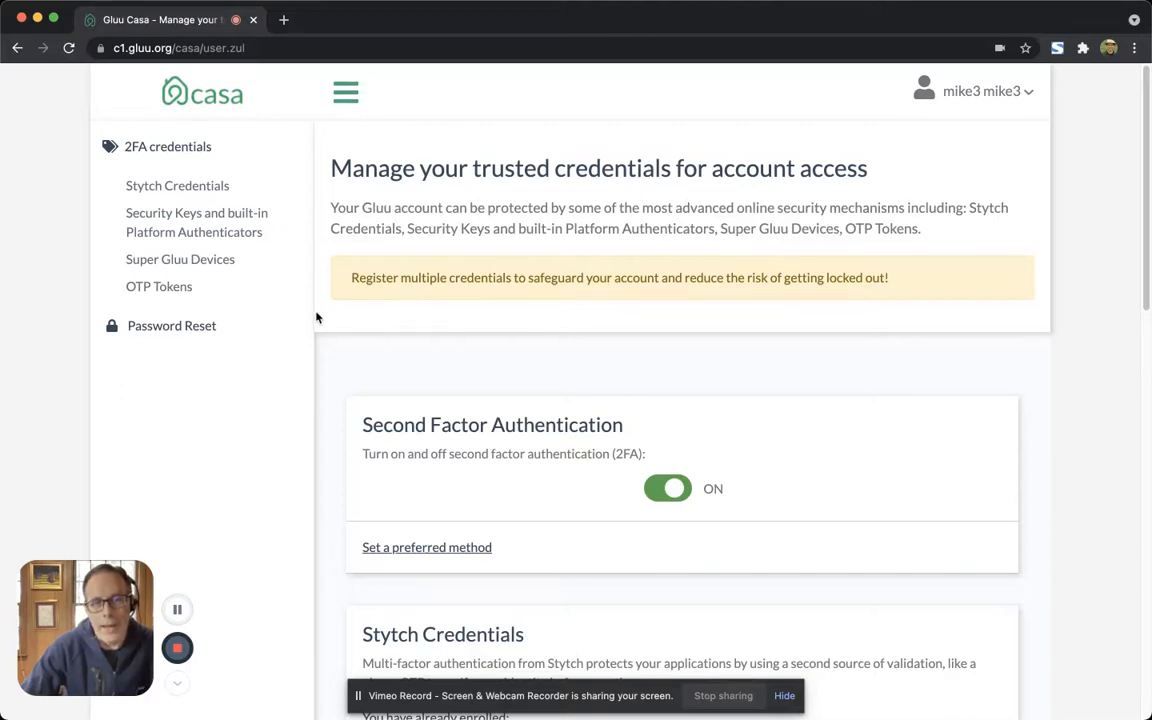
pyautogui.moveTo(476, 316)
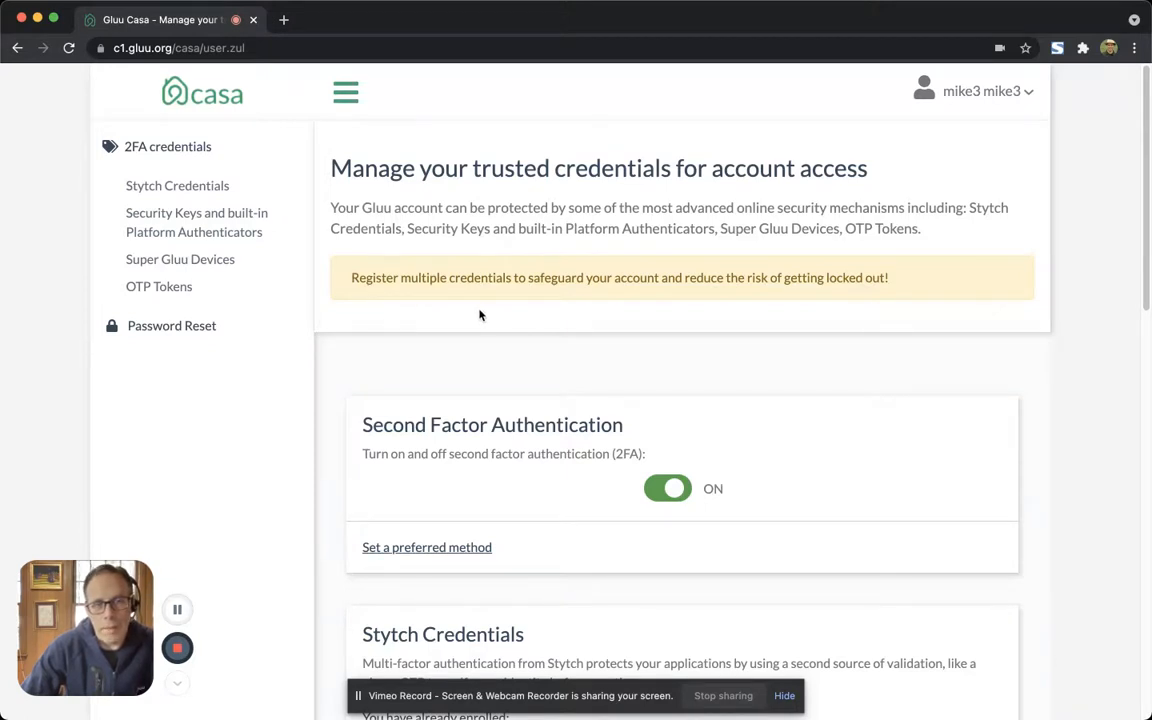
pyautogui.moveTo(600, 308)
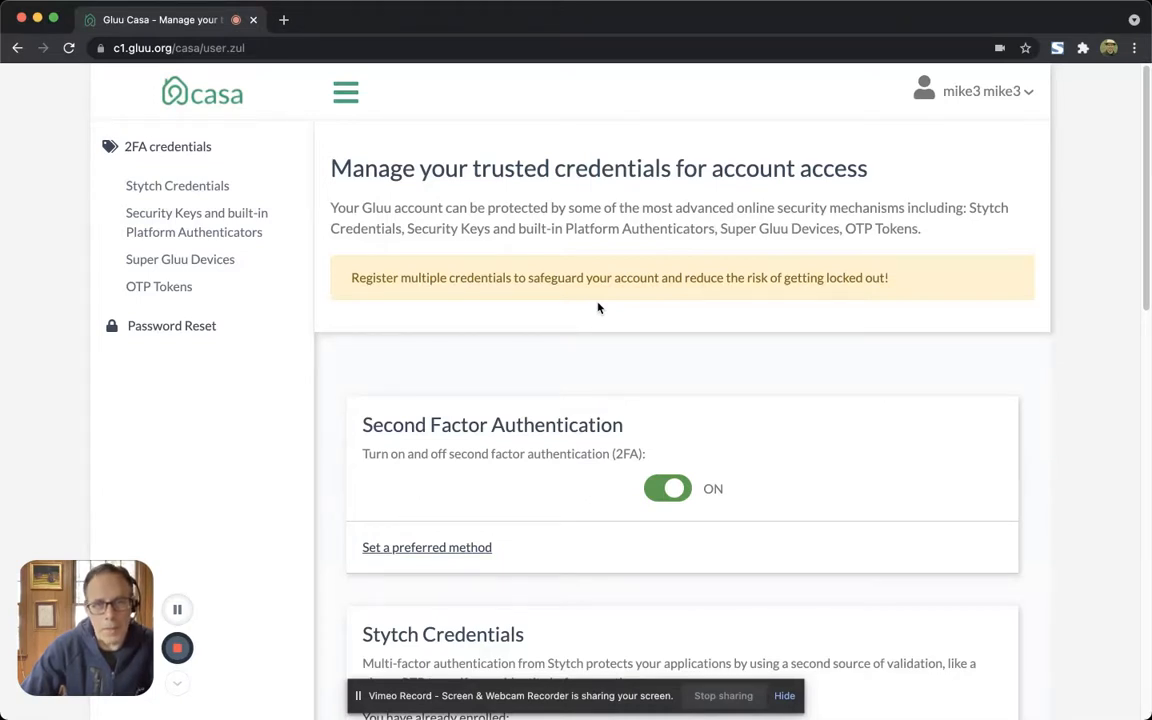
pyautogui.moveTo(964, 118)
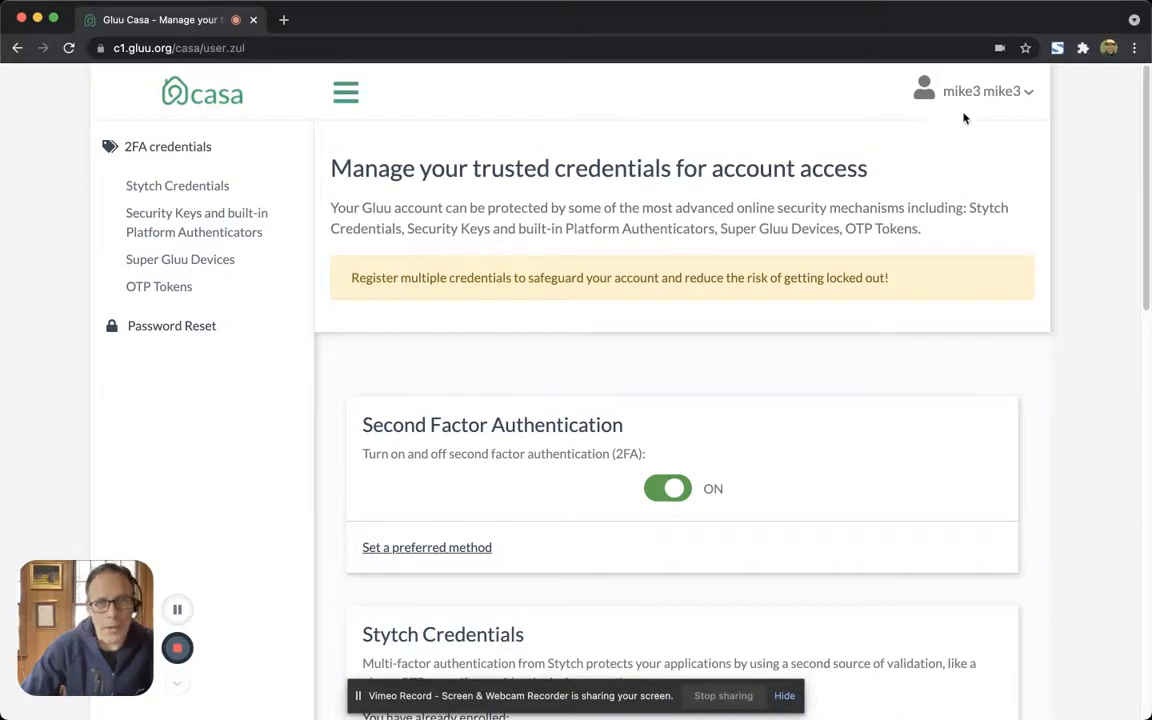